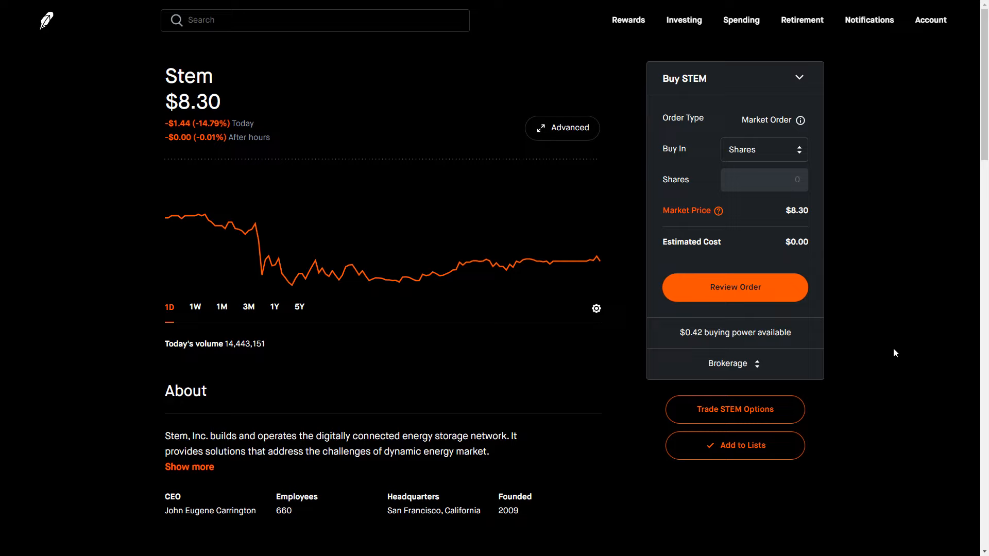
pyautogui.moveTo(92, 398)
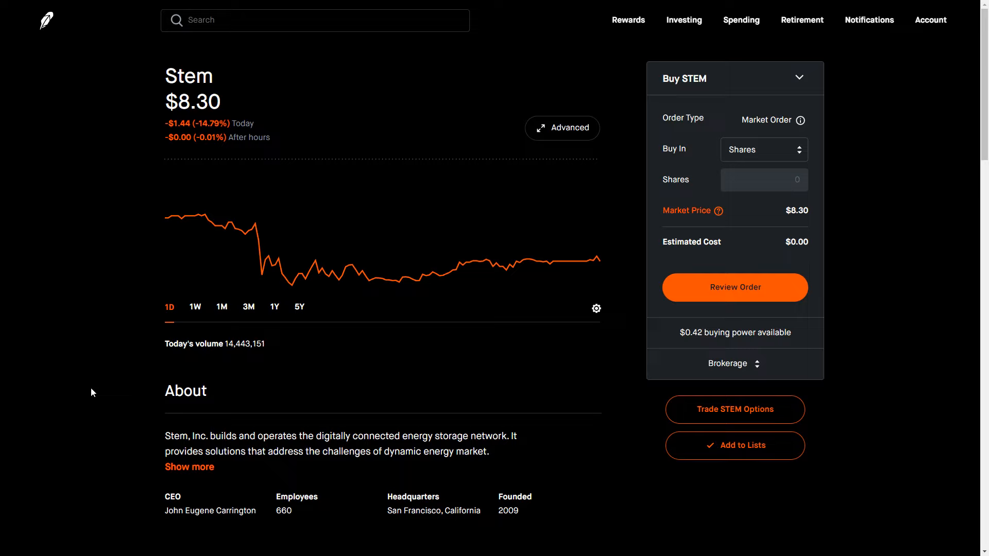
pyautogui.moveTo(107, 383)
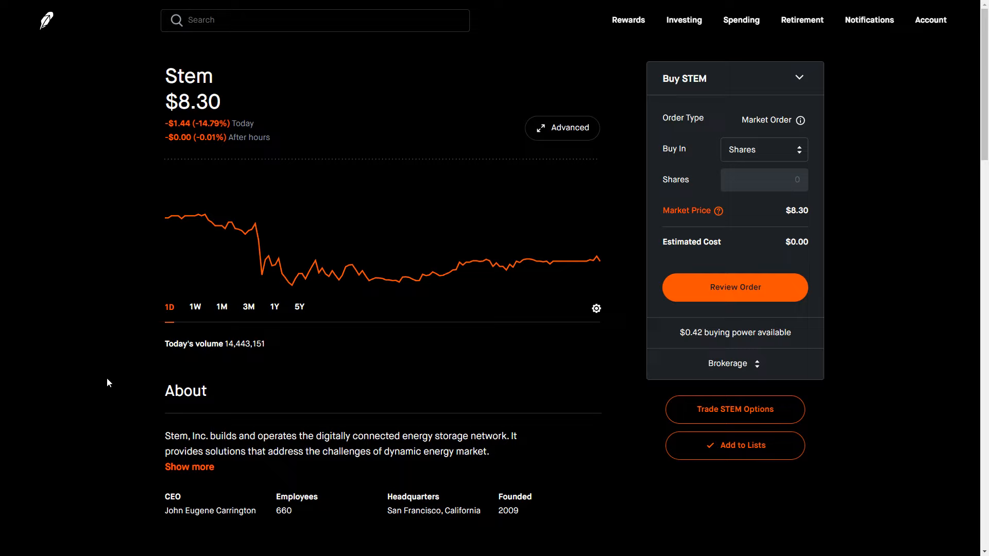
pyautogui.moveTo(103, 165)
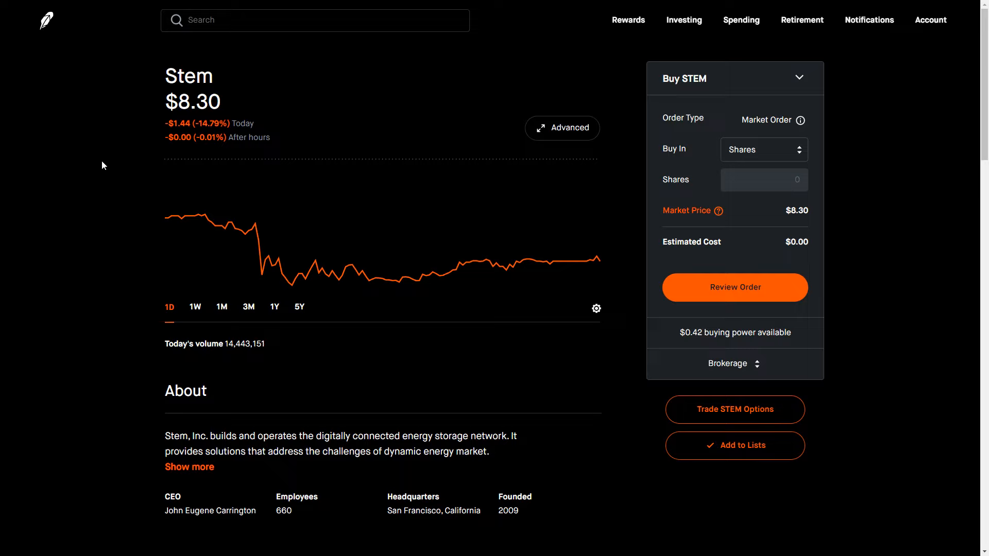
pyautogui.moveTo(80, 189)
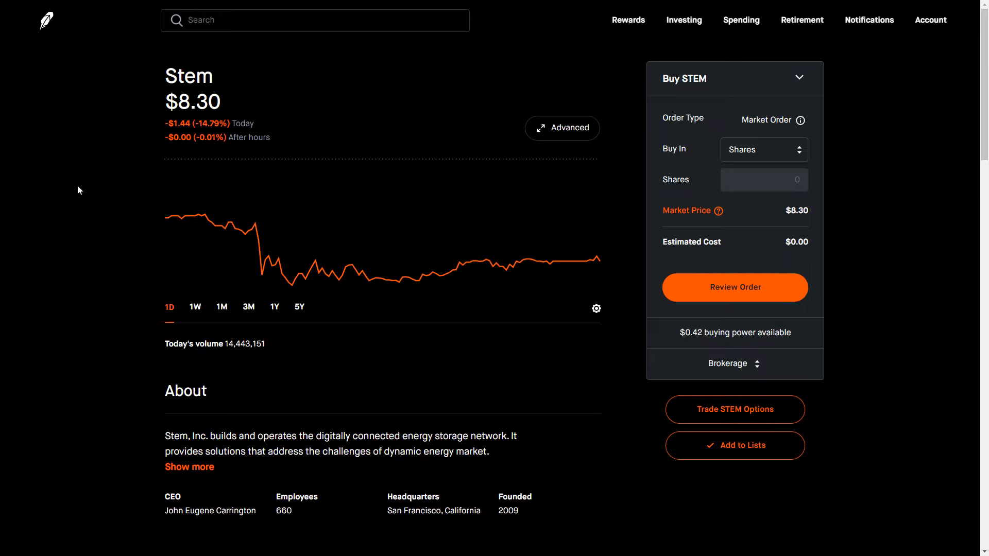
pyautogui.moveTo(74, 184)
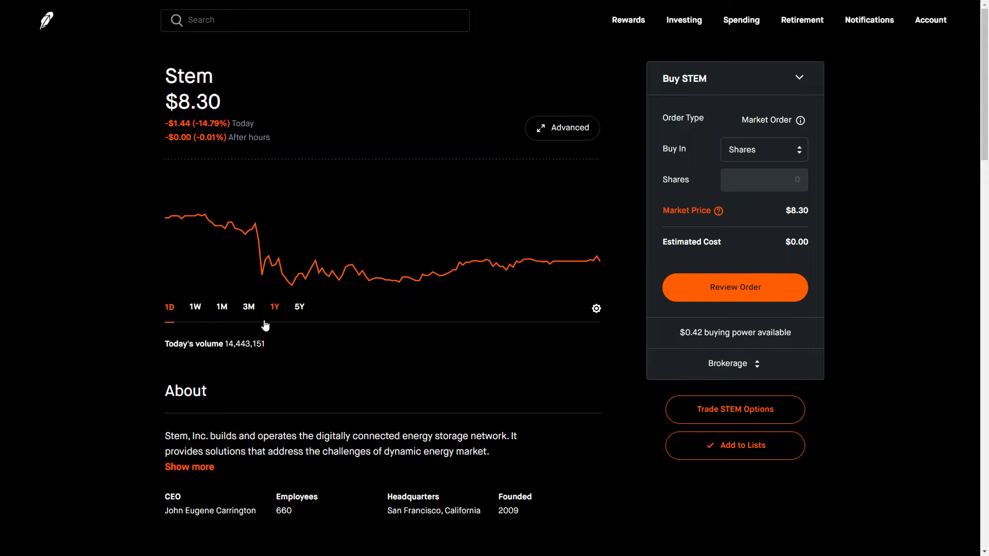
# Switch the Stem price chart to the 1Y range to see the past year's history.
pyautogui.click(274, 307)
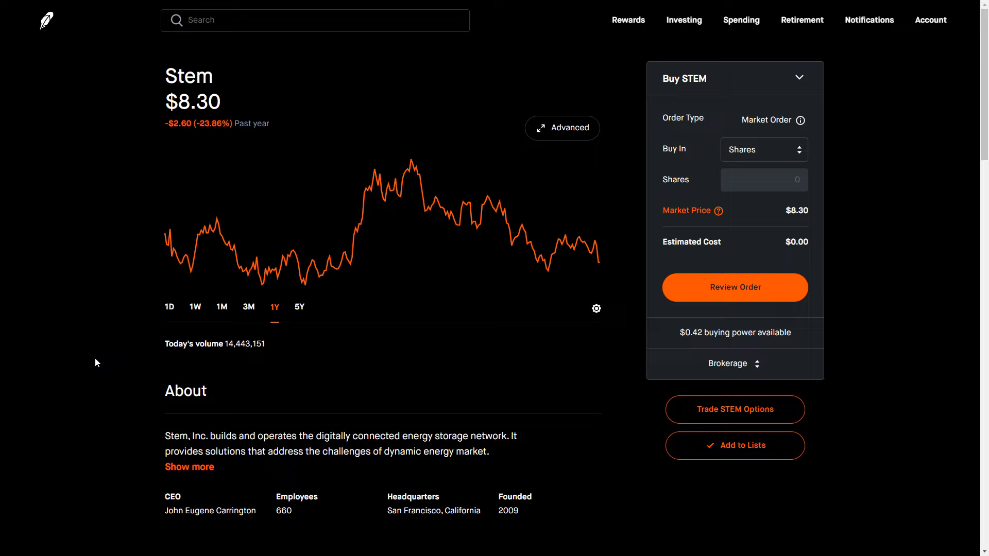
pyautogui.moveTo(93, 355)
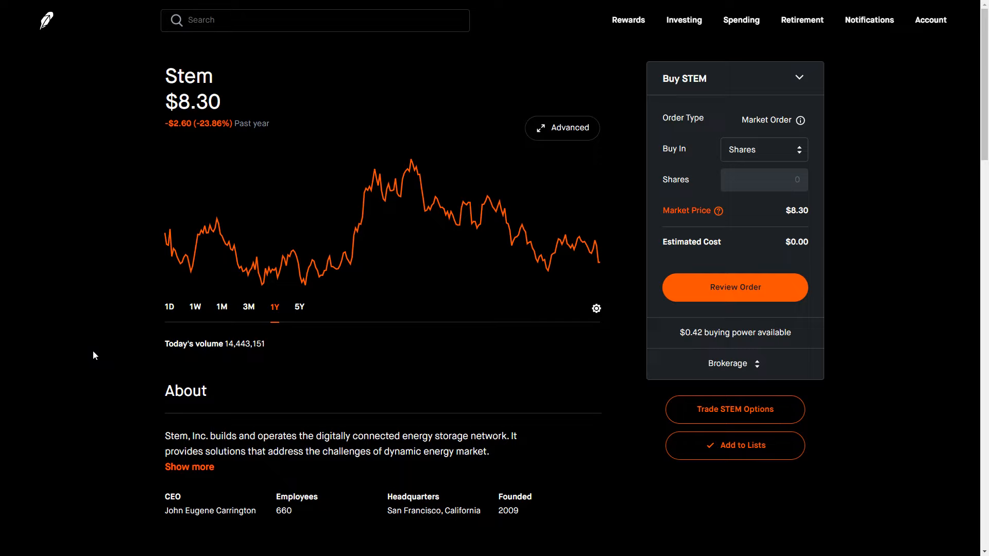
pyautogui.moveTo(261, 278)
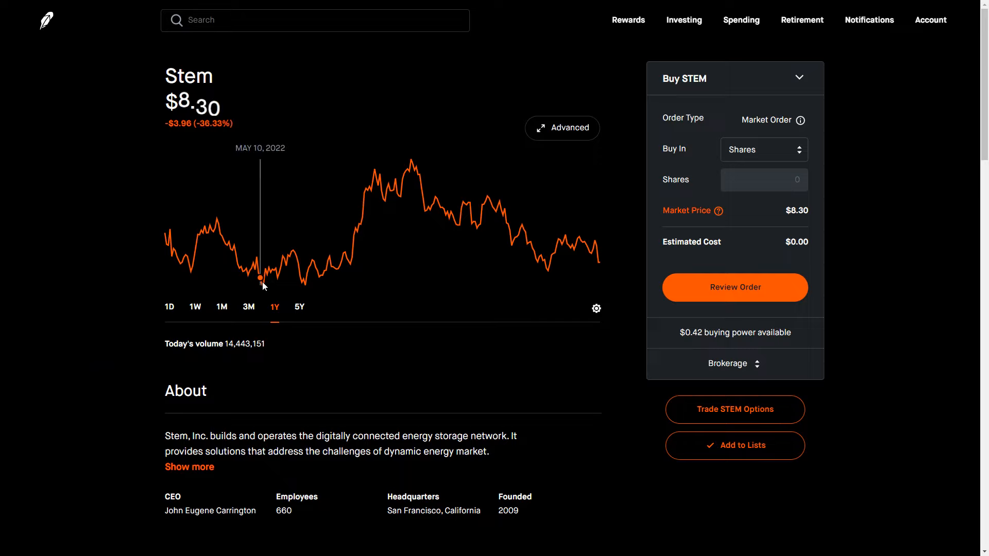
pyautogui.moveTo(299, 279)
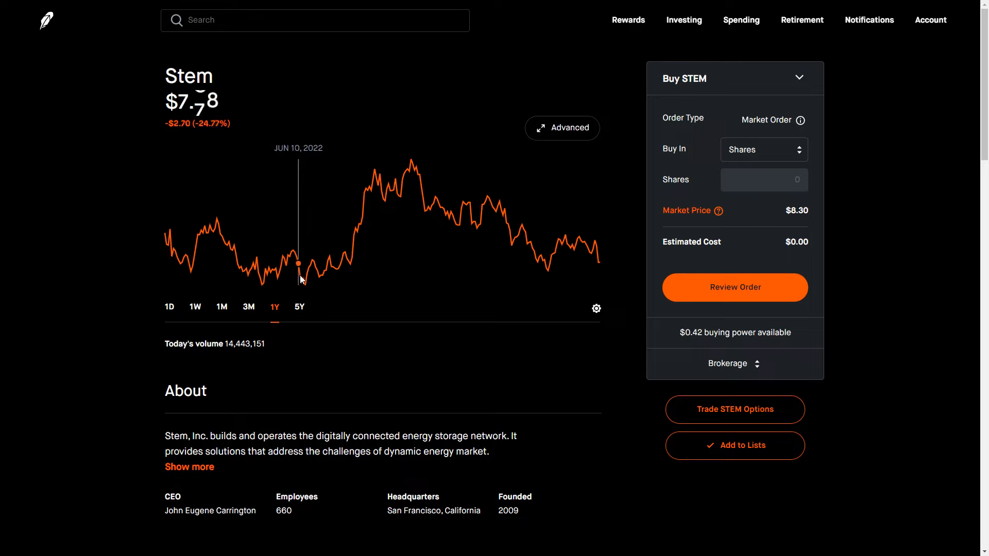
pyautogui.moveTo(256, 285)
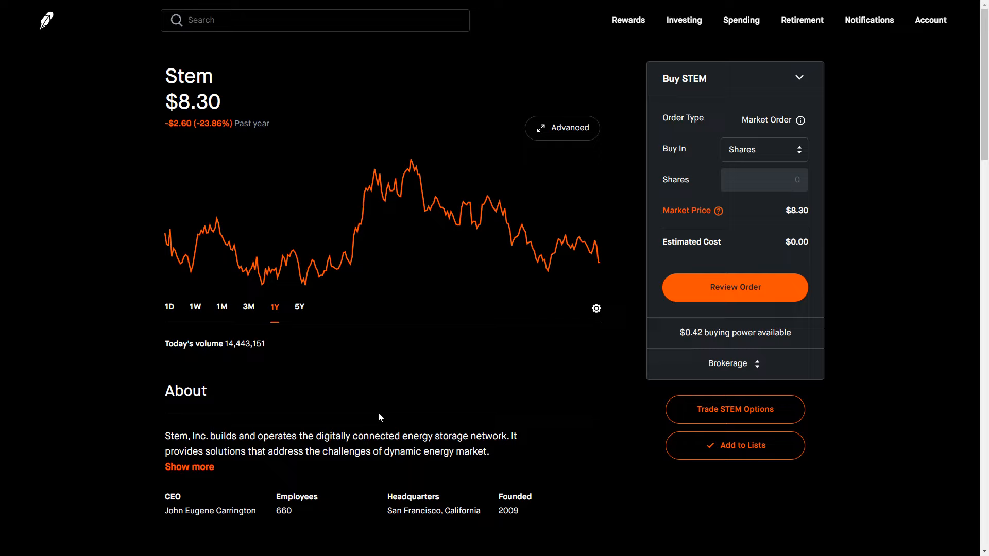
pyautogui.moveTo(547, 274)
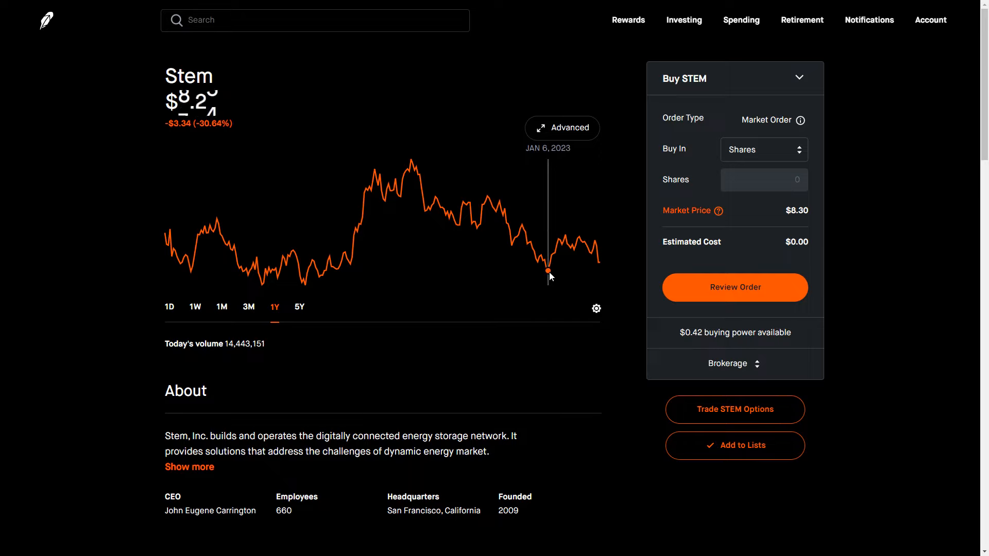
pyautogui.moveTo(617, 374)
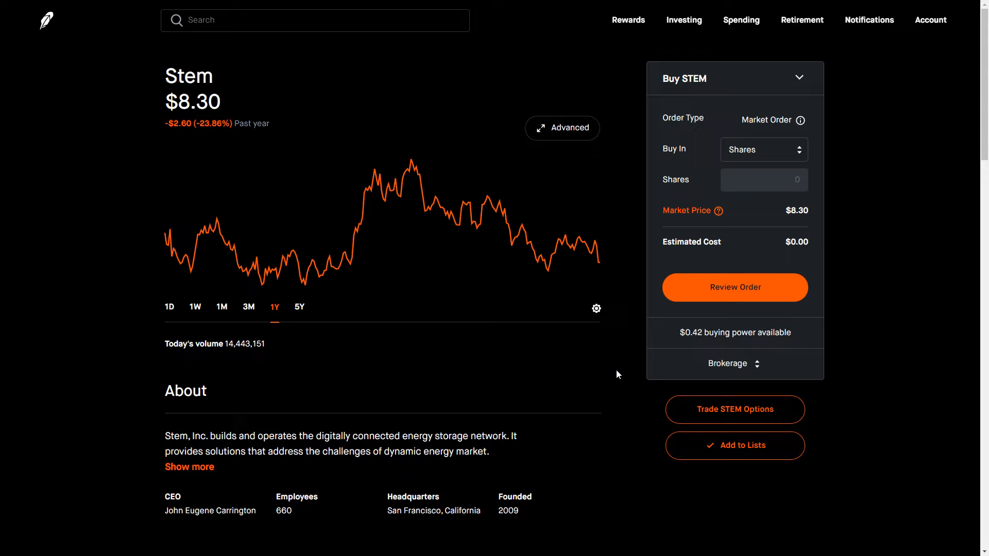
# Return the Stem chart to the 1D intraday view showing today's -14.79% move.
pyautogui.click(169, 307)
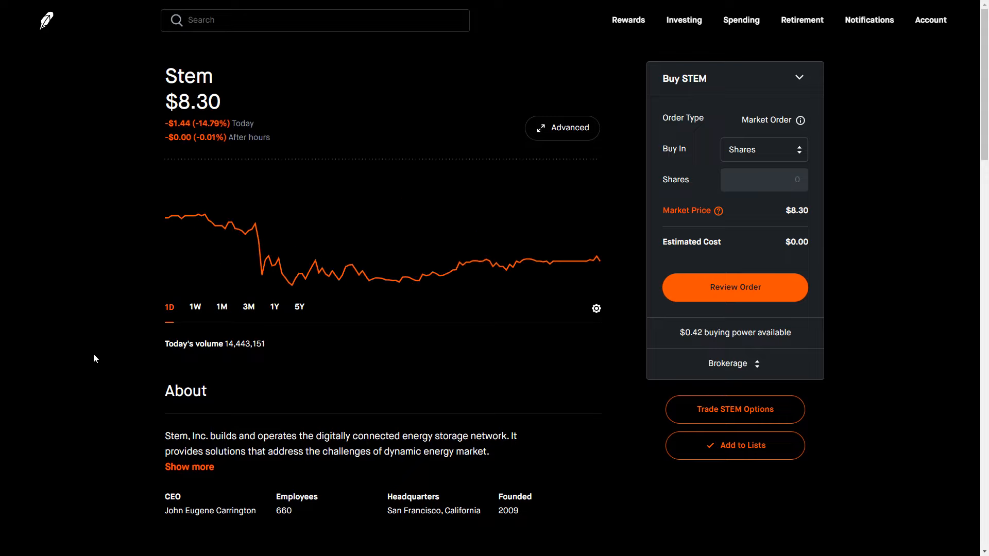
pyautogui.moveTo(106, 345)
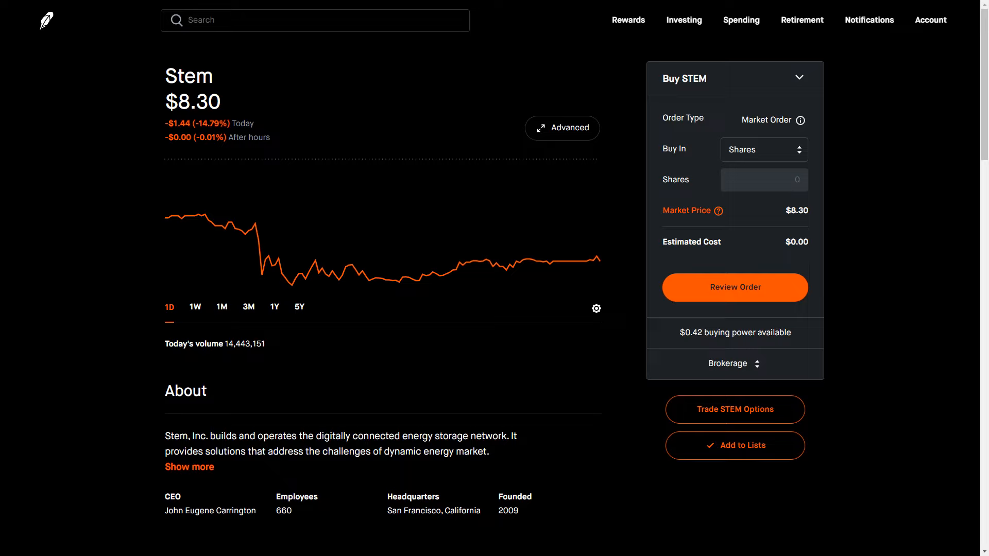
pyautogui.moveTo(107, 368)
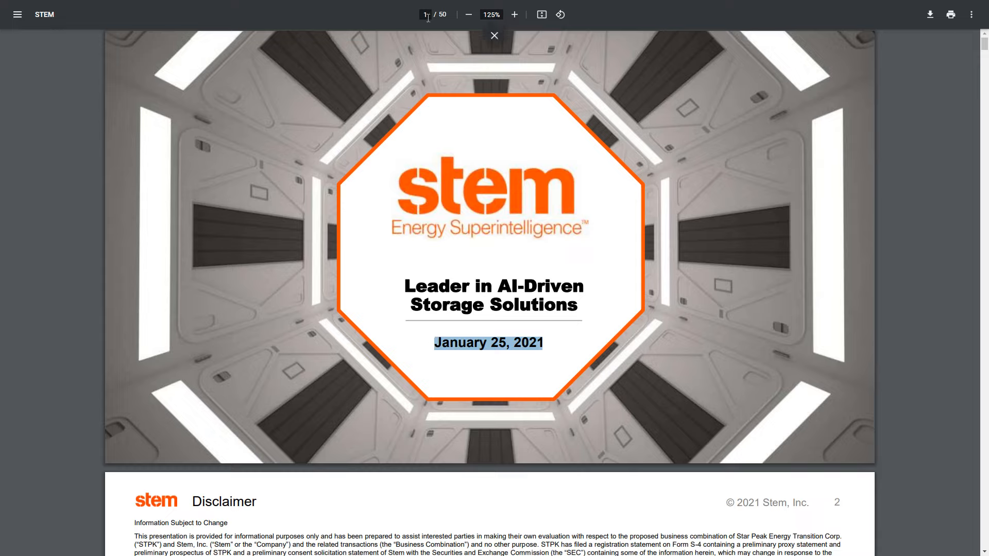
# Jump to page 33 of the 2021 deck and highlight the By Segment ($MM) heading.
pyautogui.write('33')
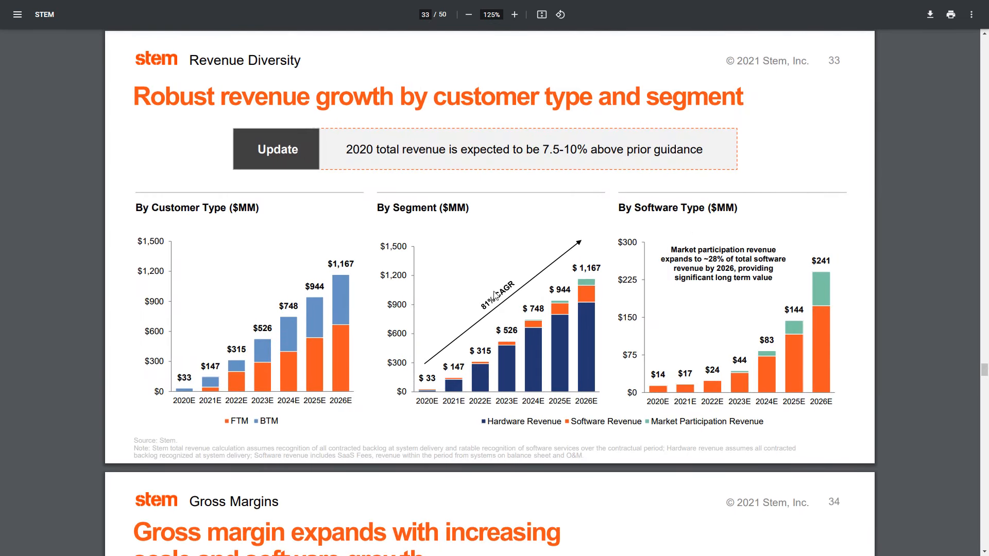
pyautogui.moveTo(619, 457)
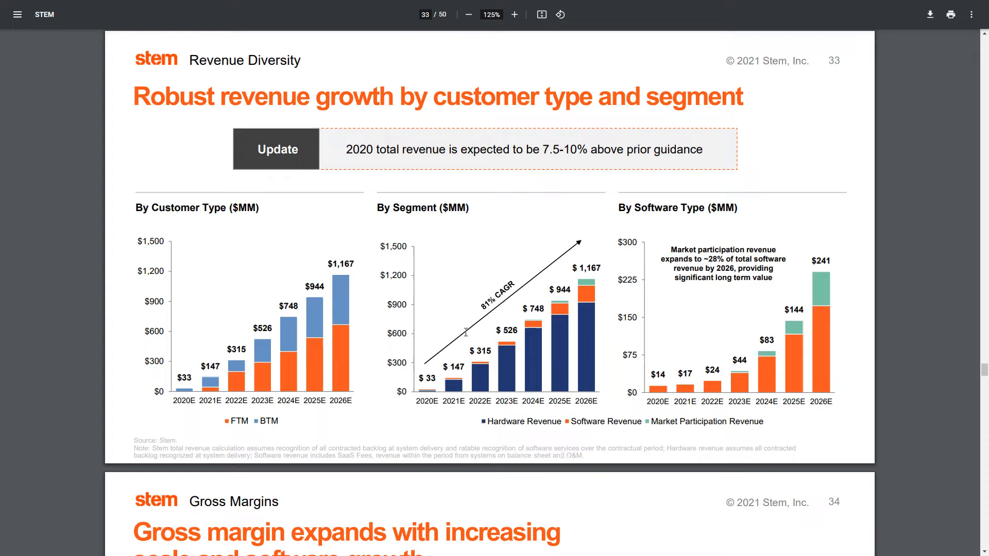
pyautogui.doubleClick(423, 208)
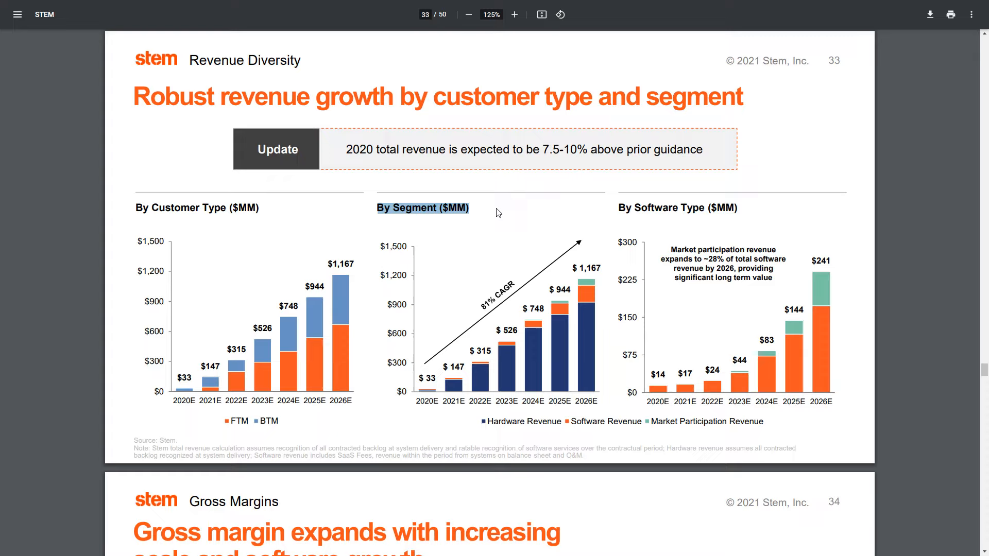
pyautogui.moveTo(473, 353)
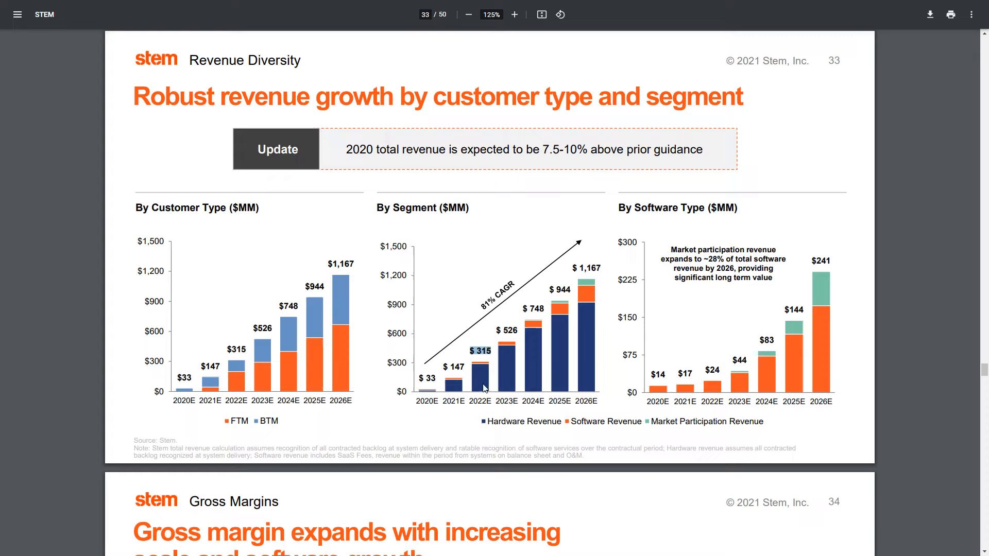
pyautogui.moveTo(491, 435)
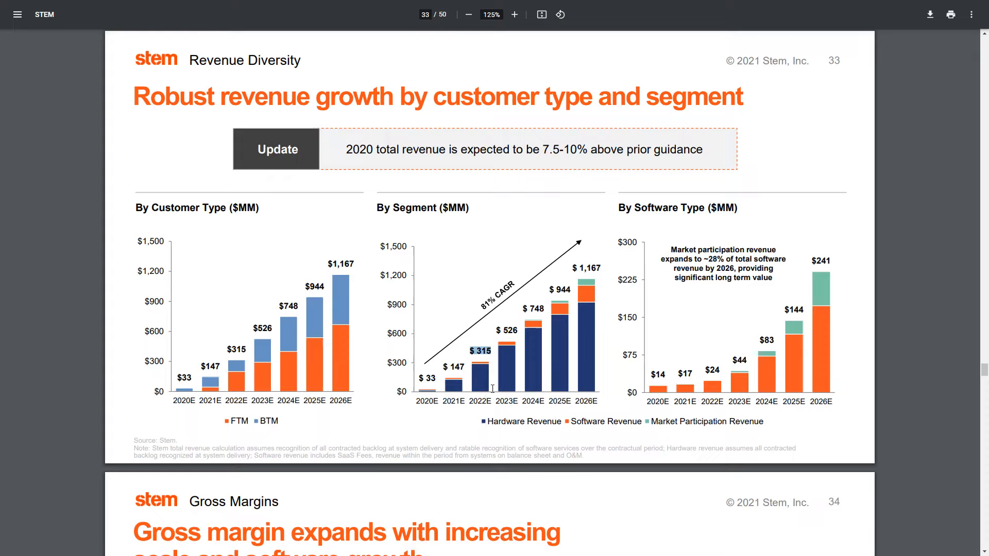
pyautogui.moveTo(483, 378)
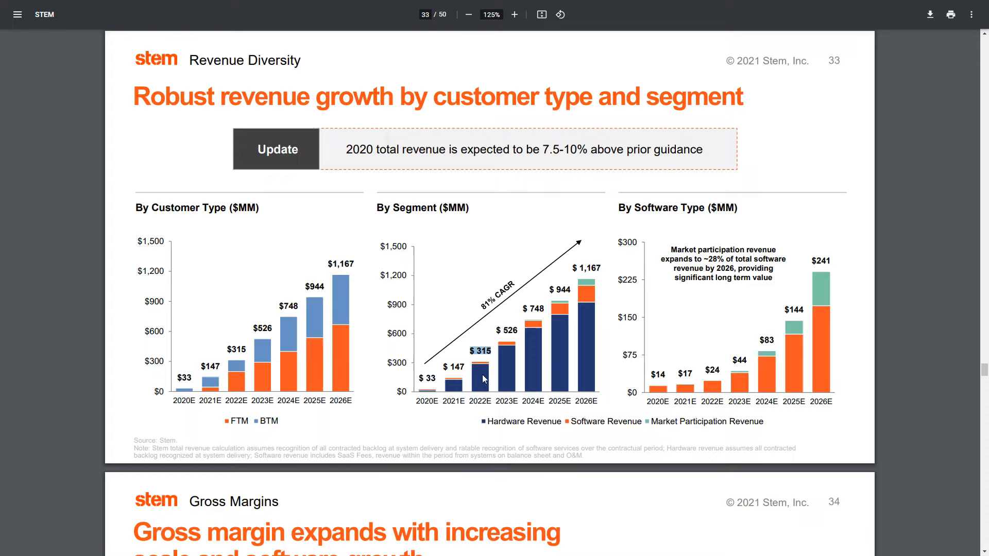
pyautogui.moveTo(482, 383)
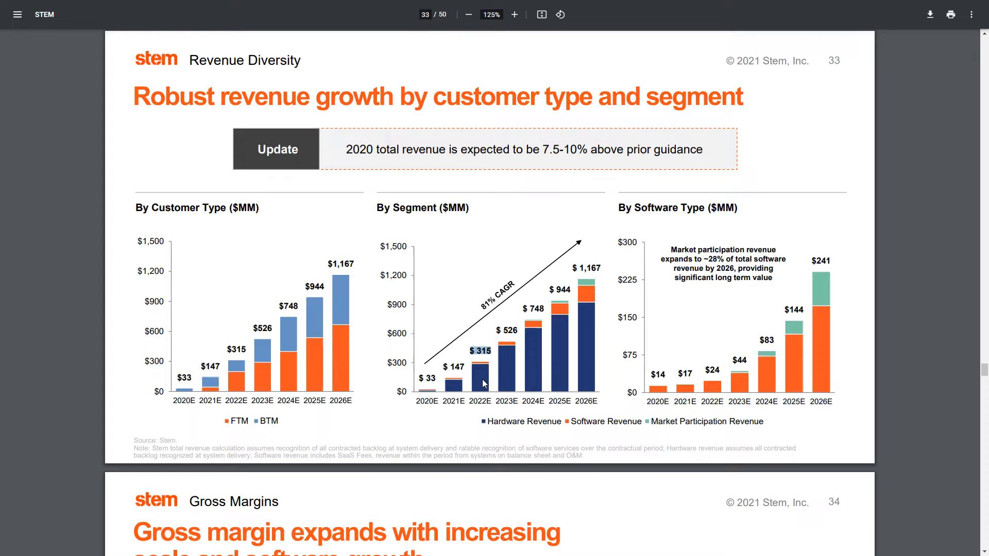
pyautogui.moveTo(482, 386)
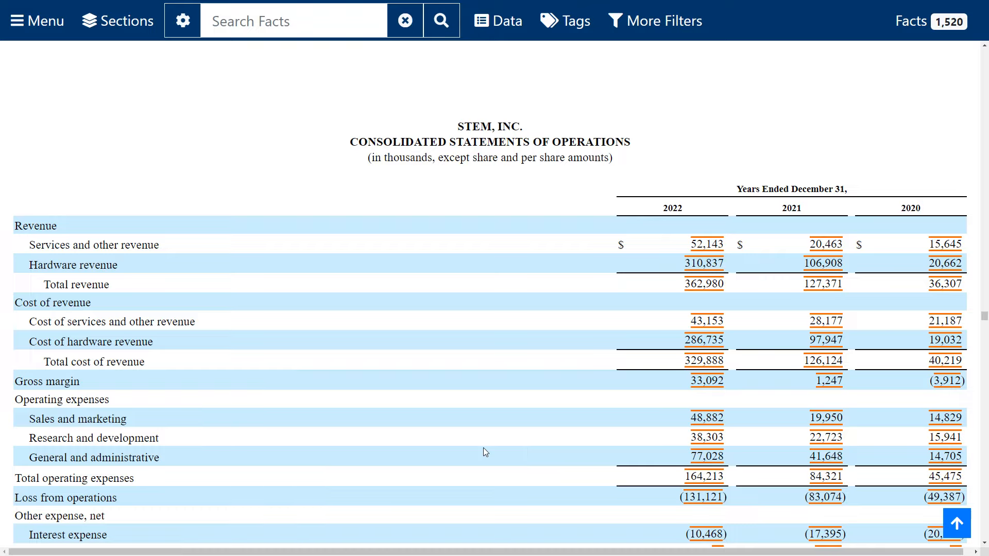
pyautogui.moveTo(512, 423)
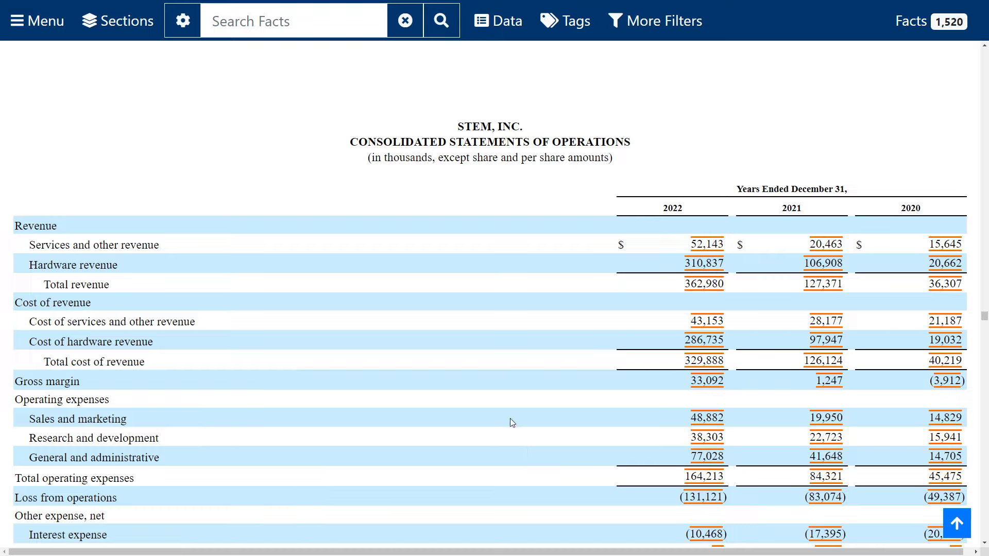
pyautogui.click(705, 285)
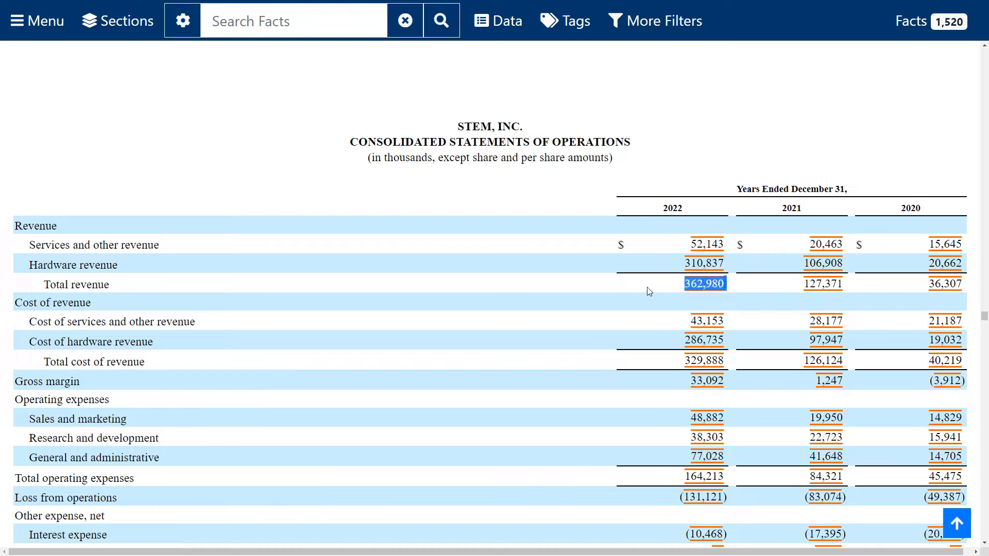
pyautogui.moveTo(635, 288)
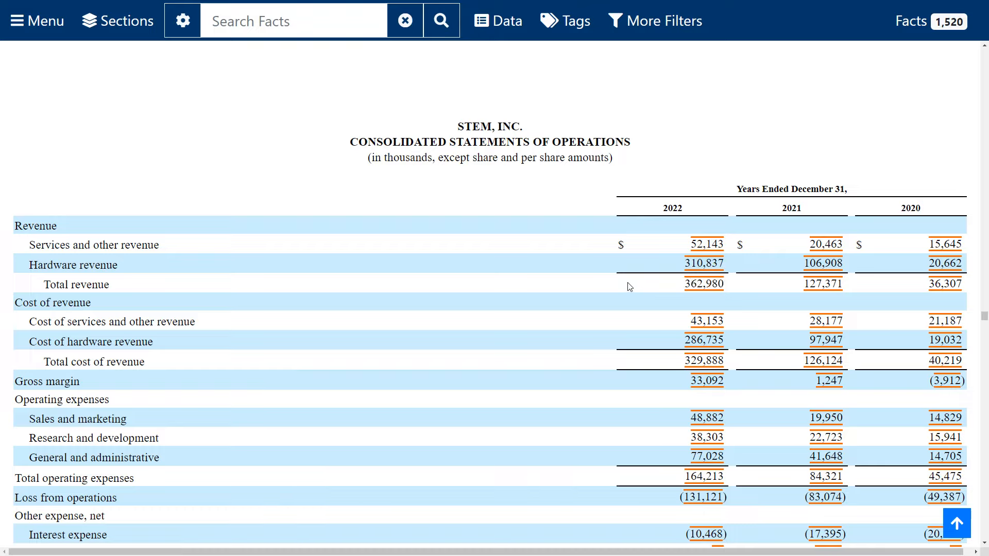
pyautogui.moveTo(545, 269)
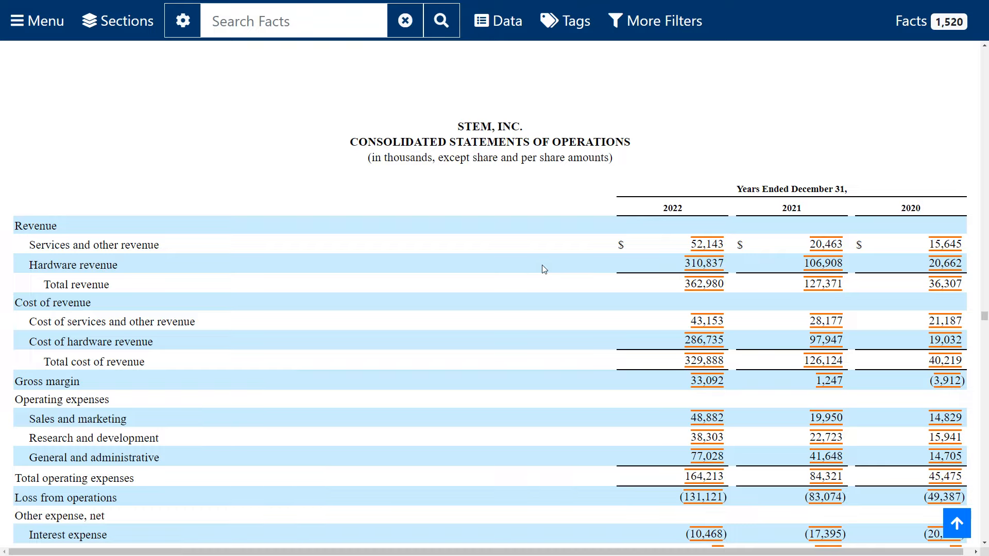
pyautogui.moveTo(541, 248)
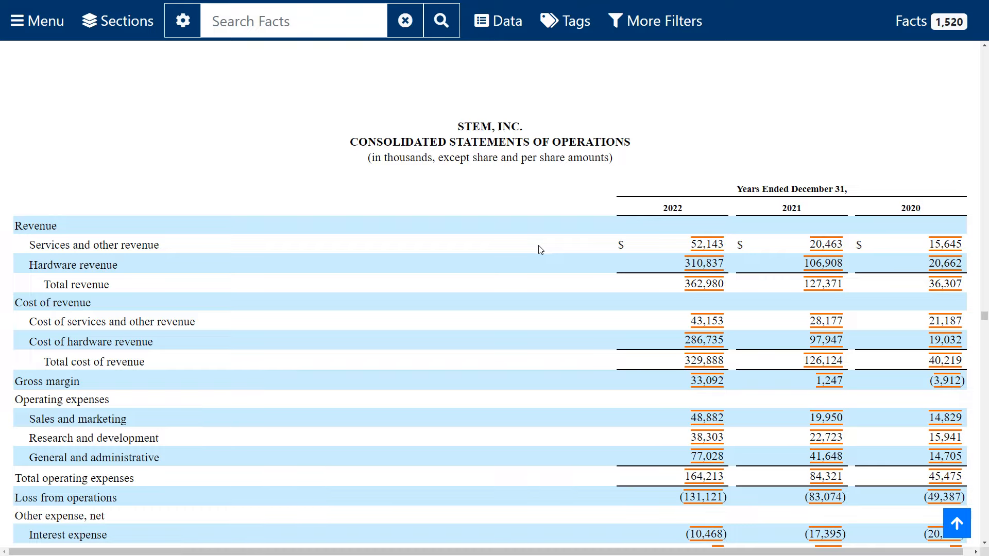
pyautogui.moveTo(536, 241)
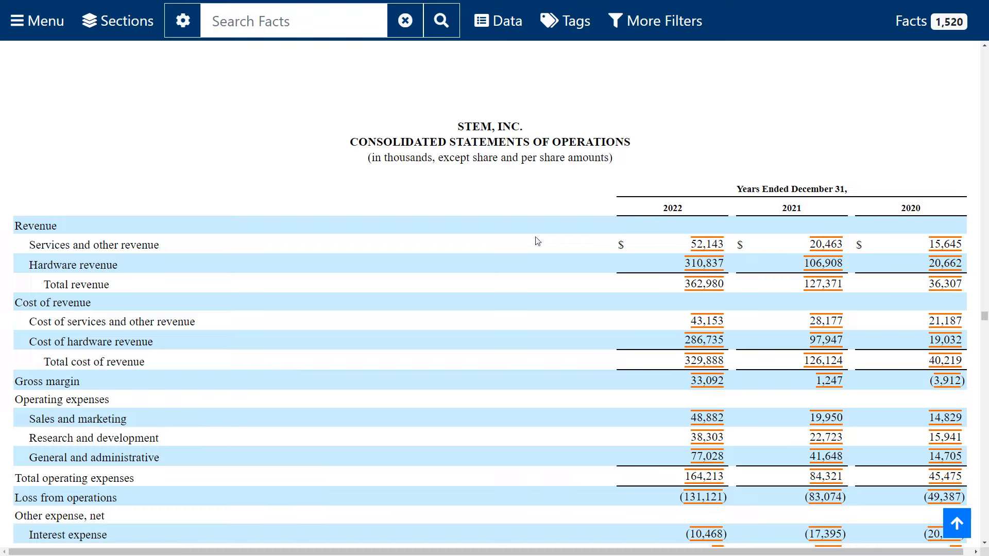
pyautogui.moveTo(682, 115)
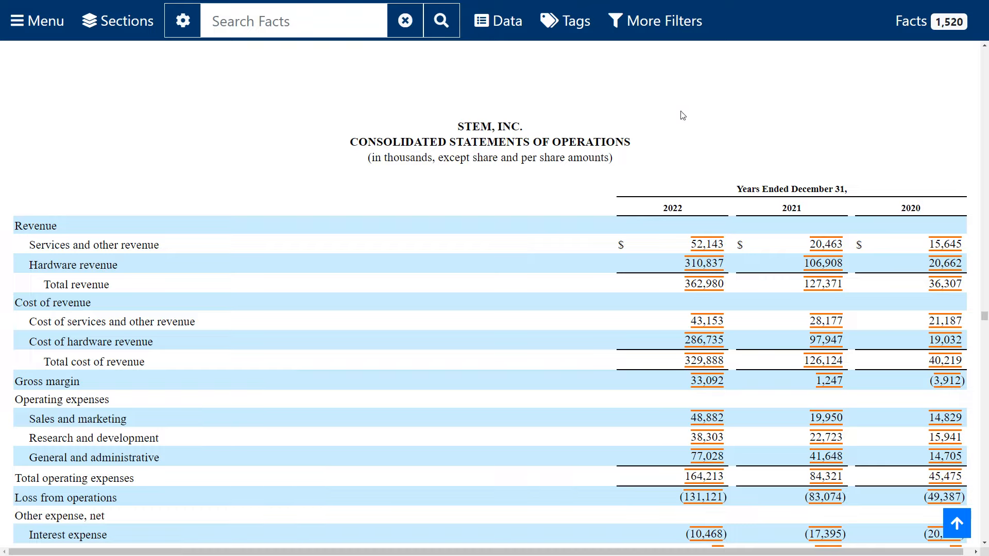
pyautogui.moveTo(667, 264)
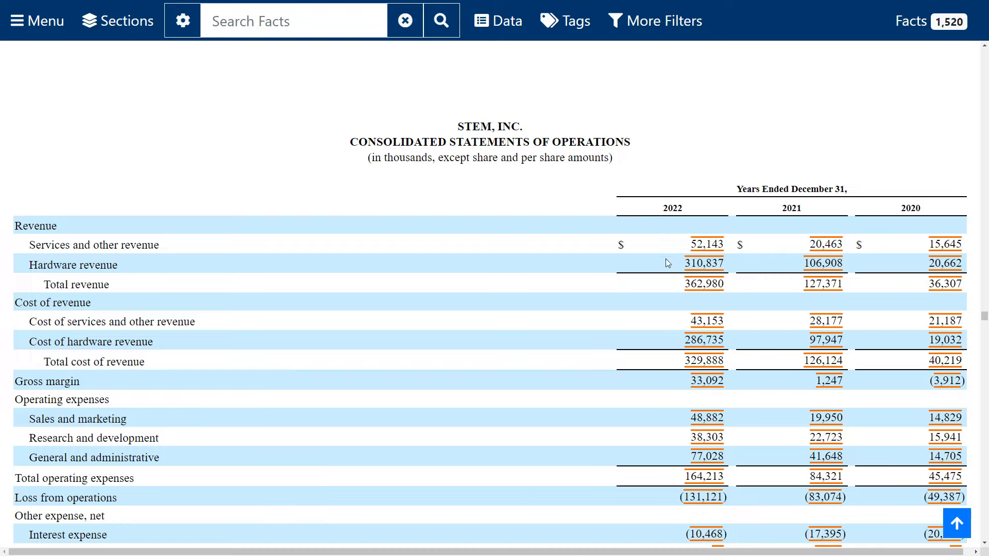
pyautogui.moveTo(653, 268)
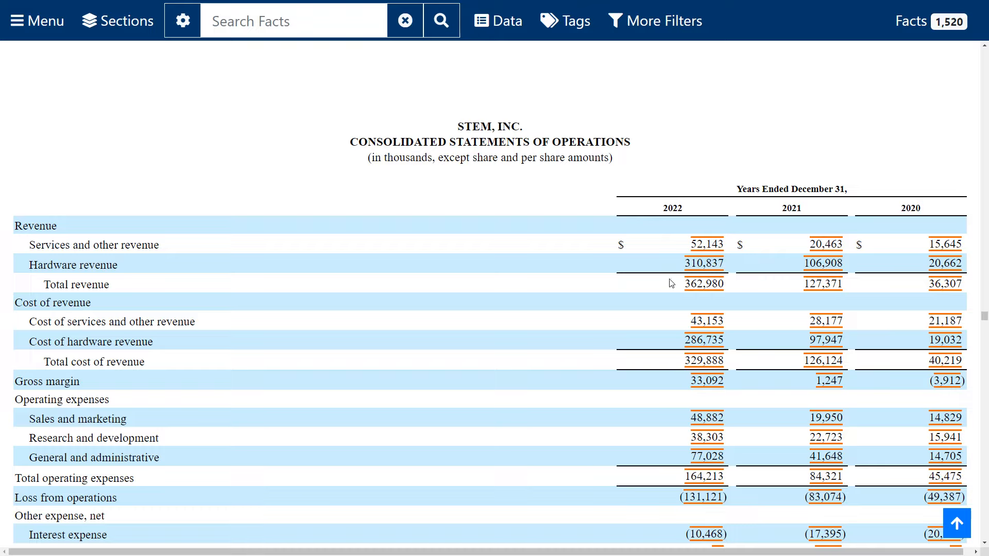
pyautogui.moveTo(623, 286)
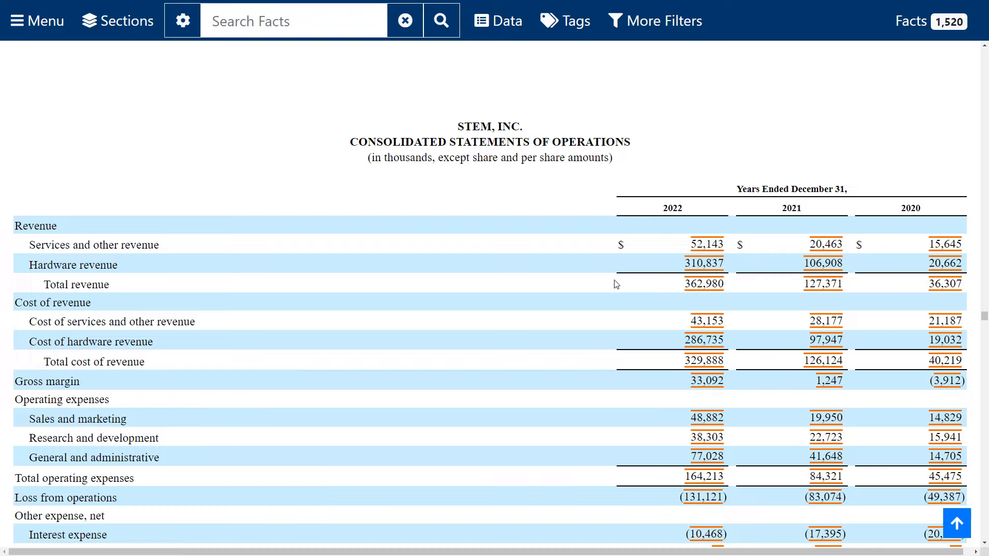
pyautogui.moveTo(425, 288)
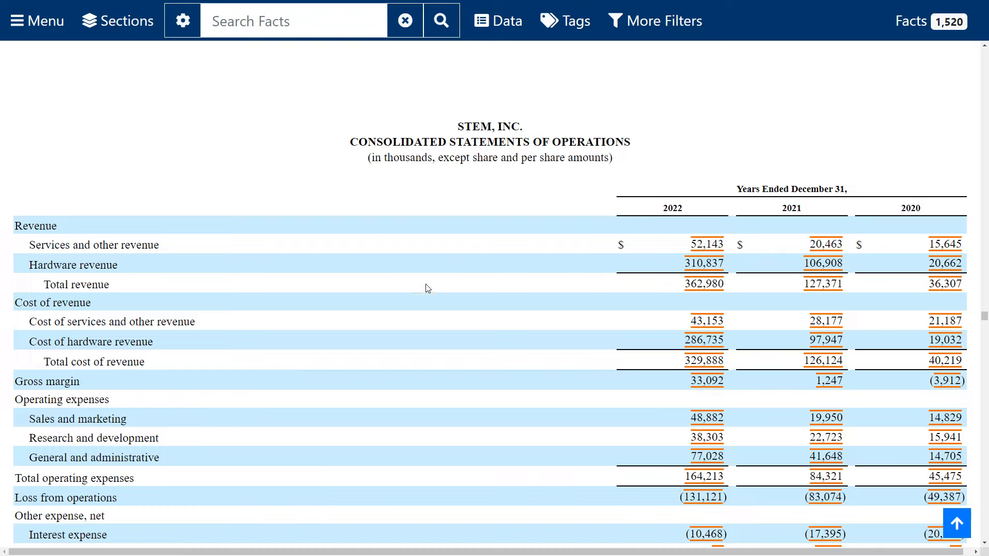
pyautogui.moveTo(923, 212)
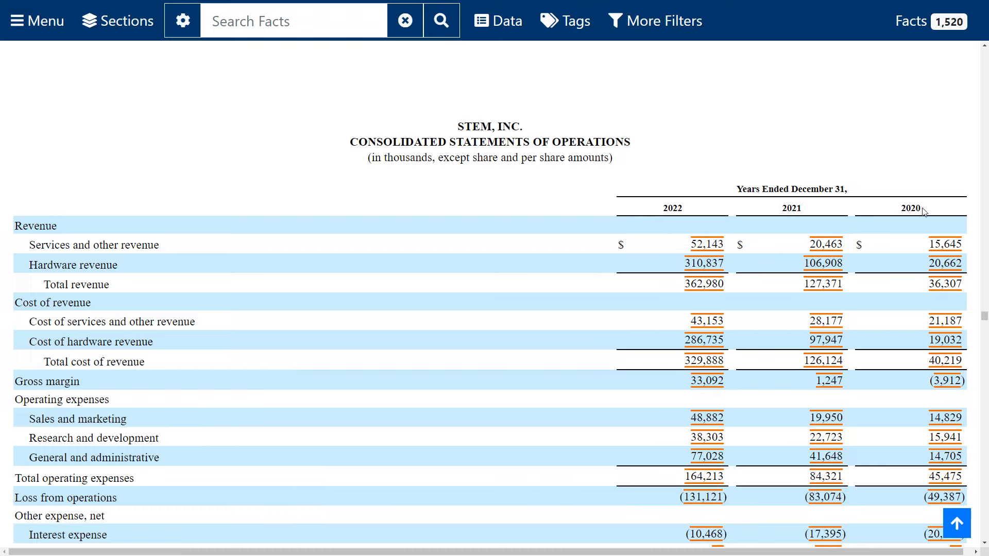
pyautogui.moveTo(653, 227)
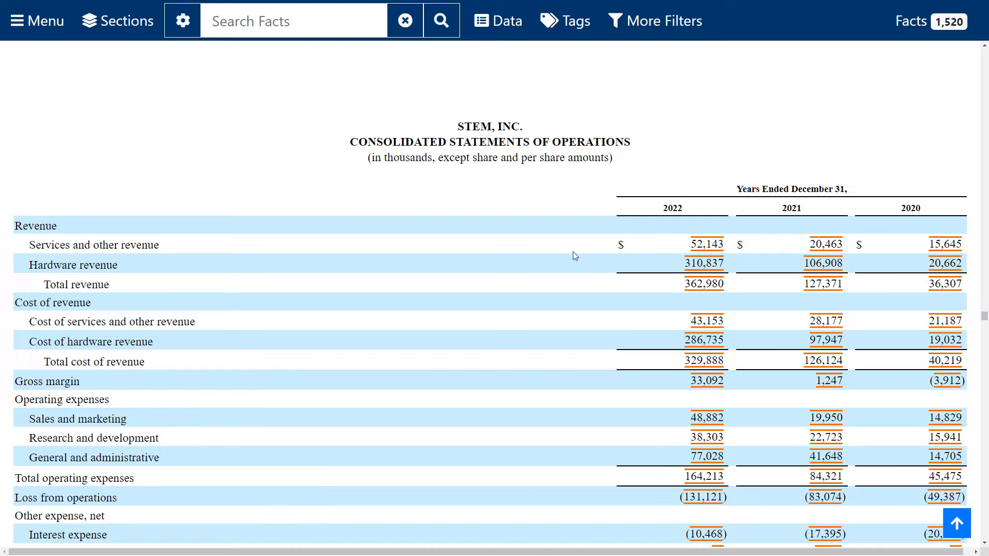
pyautogui.moveTo(487, 265)
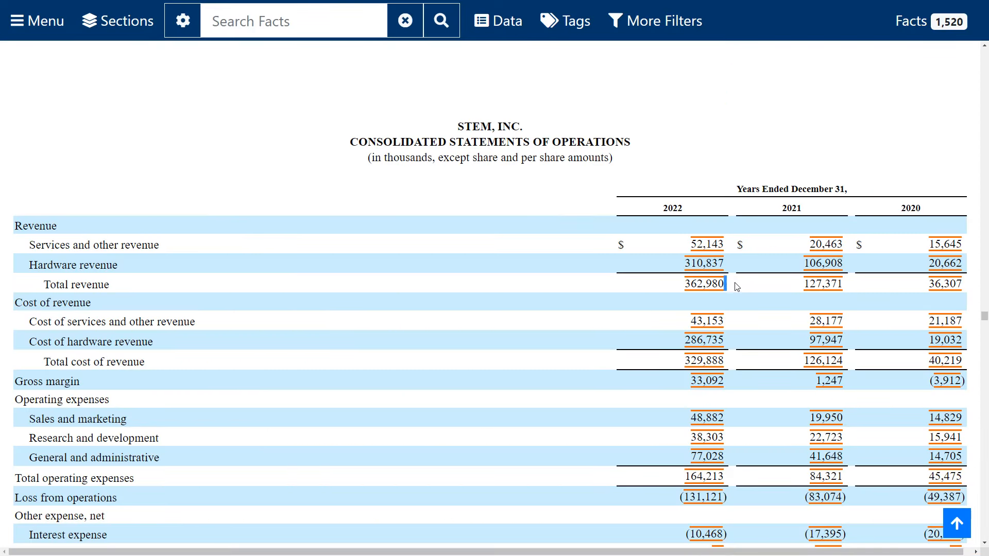
pyautogui.doubleClick(705, 284)
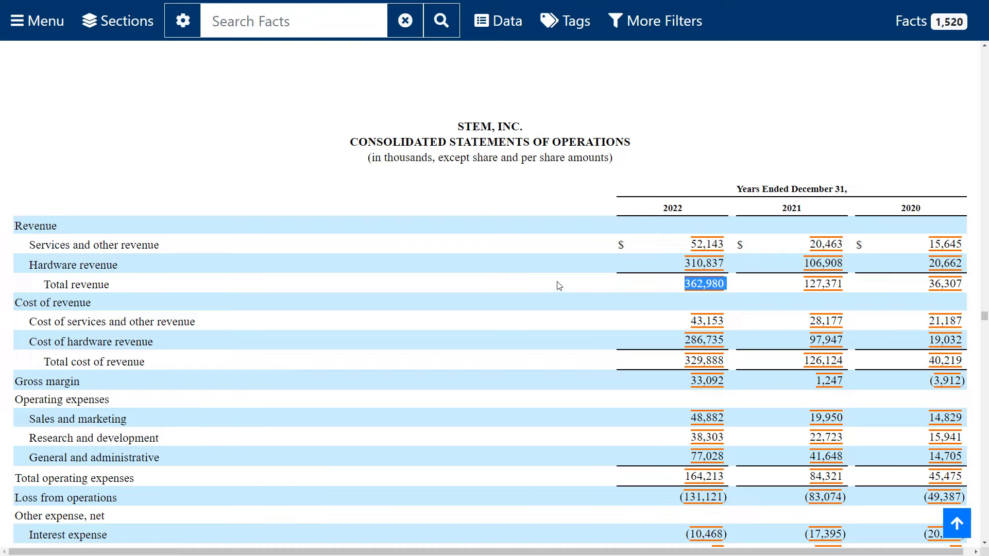
pyautogui.moveTo(558, 286)
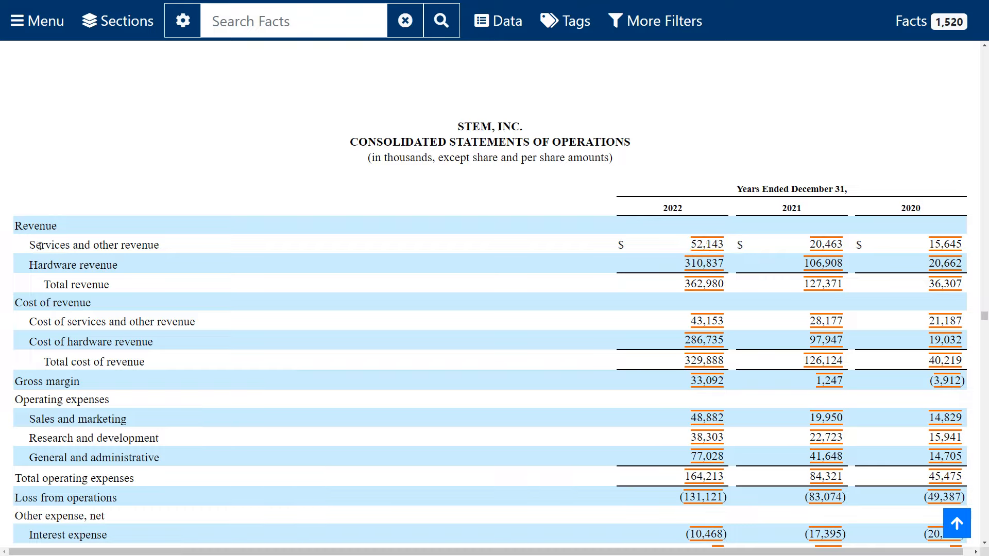
pyautogui.doubleClick(94, 245)
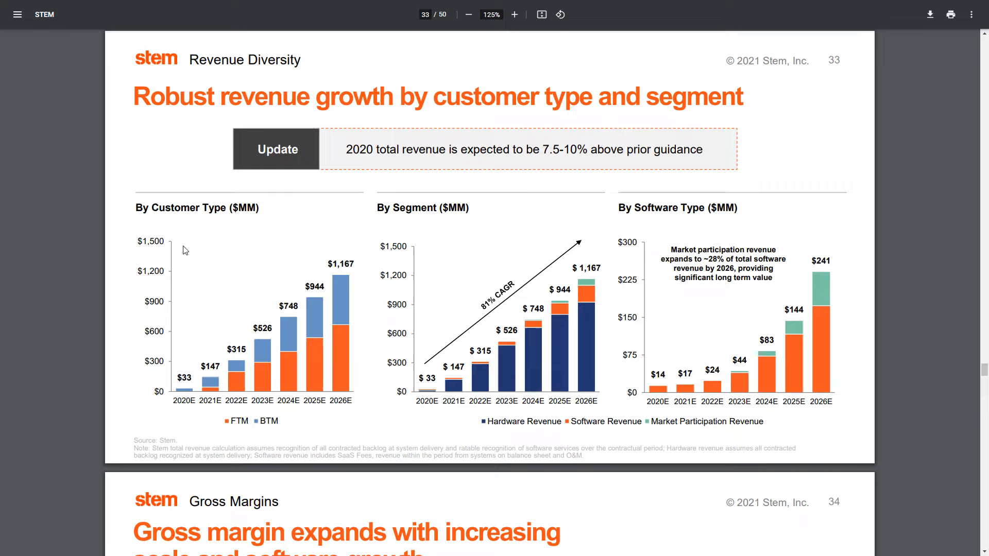
pyautogui.moveTo(823, 358)
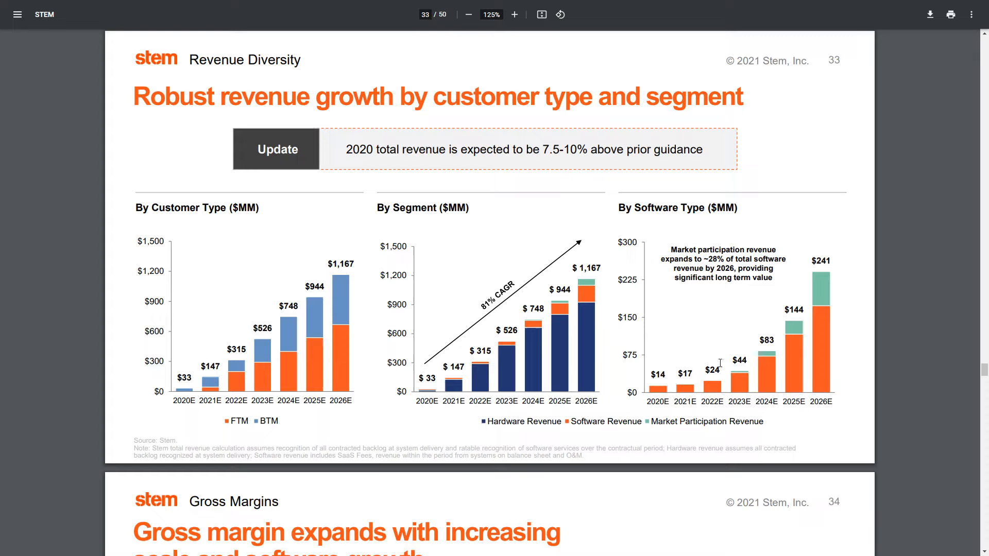
pyautogui.moveTo(705, 378)
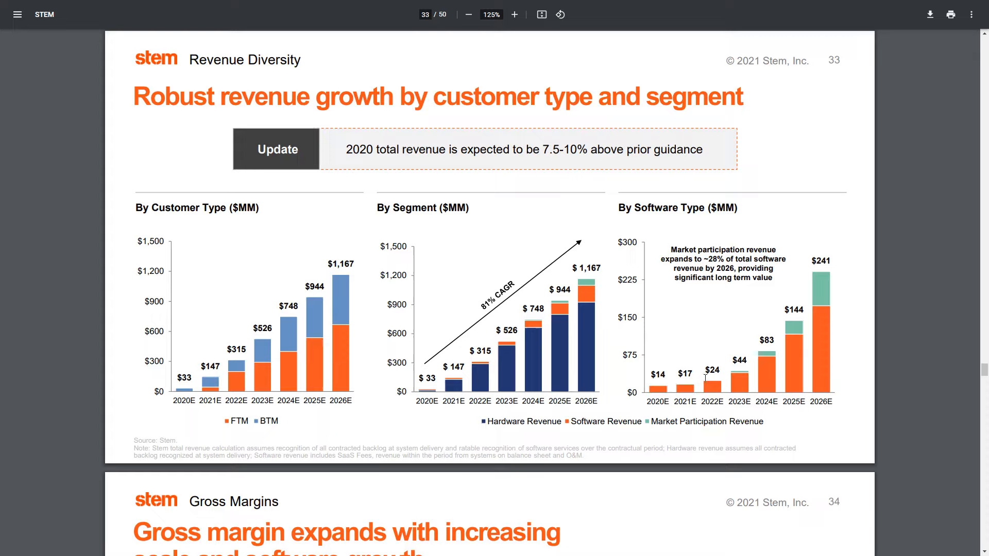
pyautogui.moveTo(832, 362)
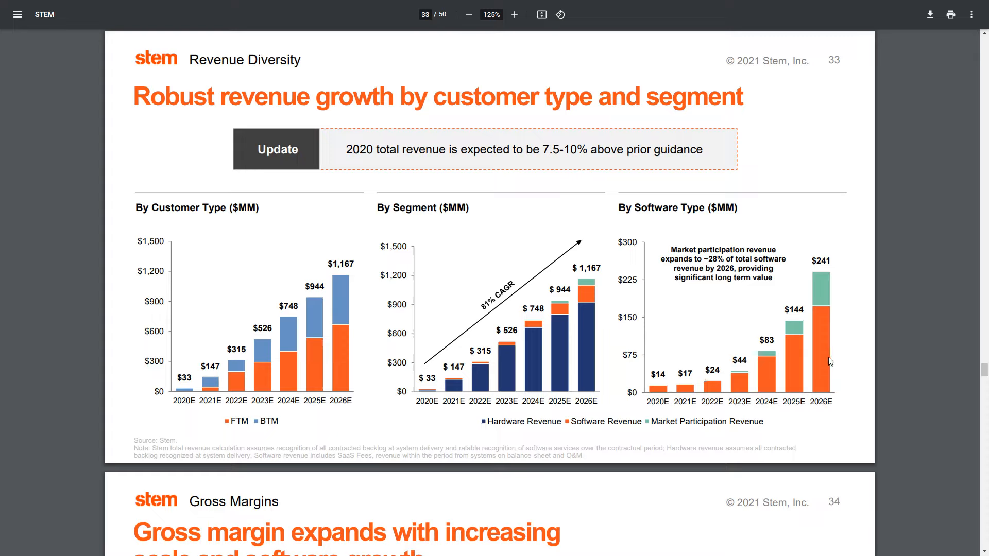
pyautogui.moveTo(698, 354)
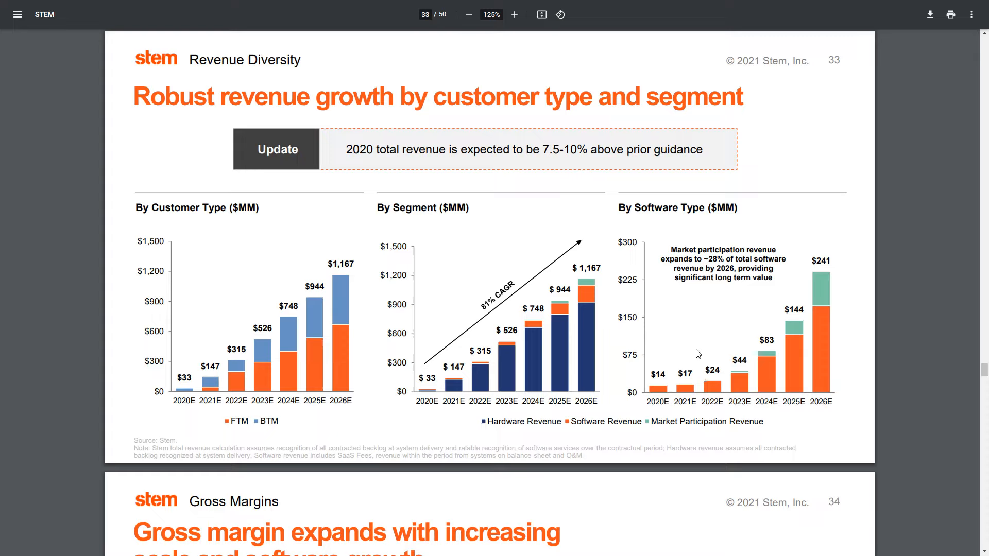
pyautogui.moveTo(738, 383)
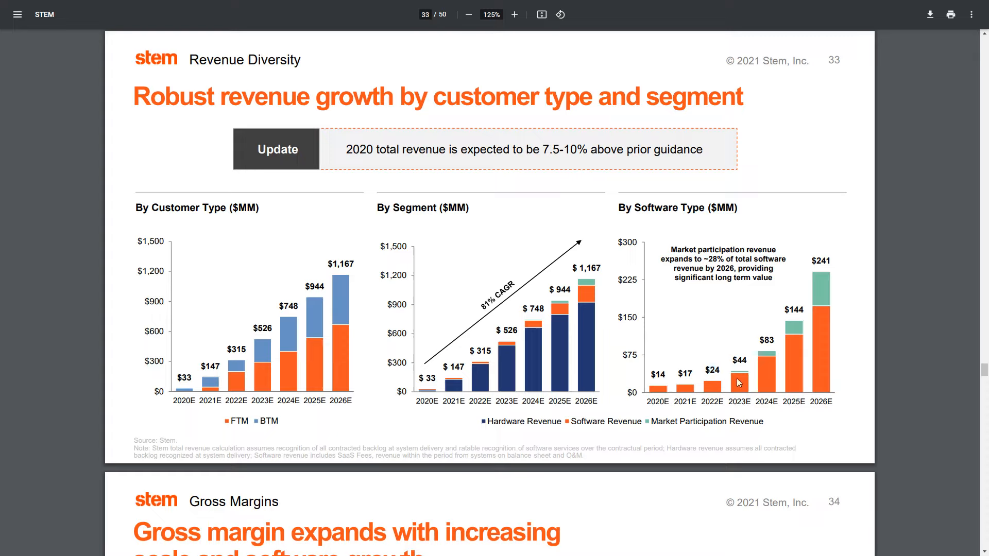
pyautogui.moveTo(749, 358)
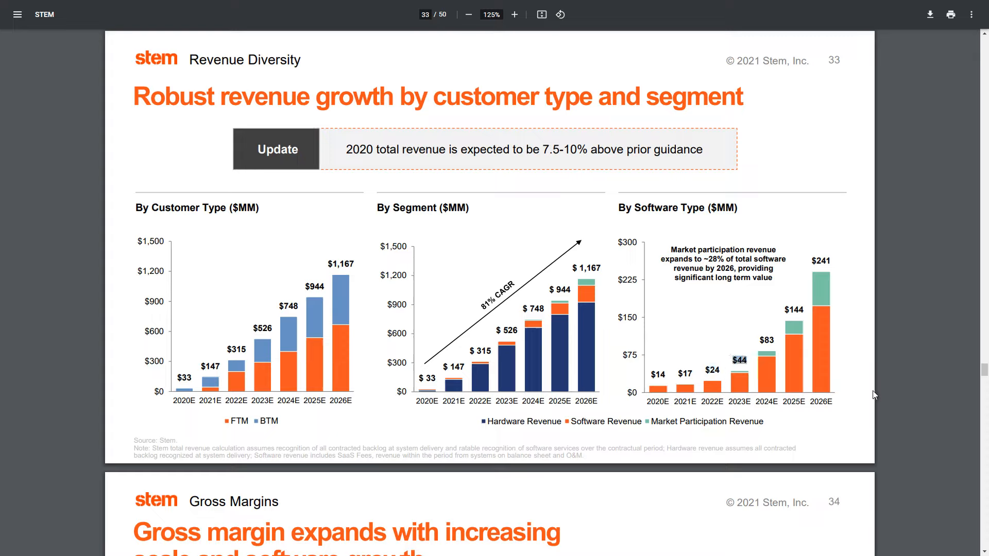
pyautogui.moveTo(886, 347)
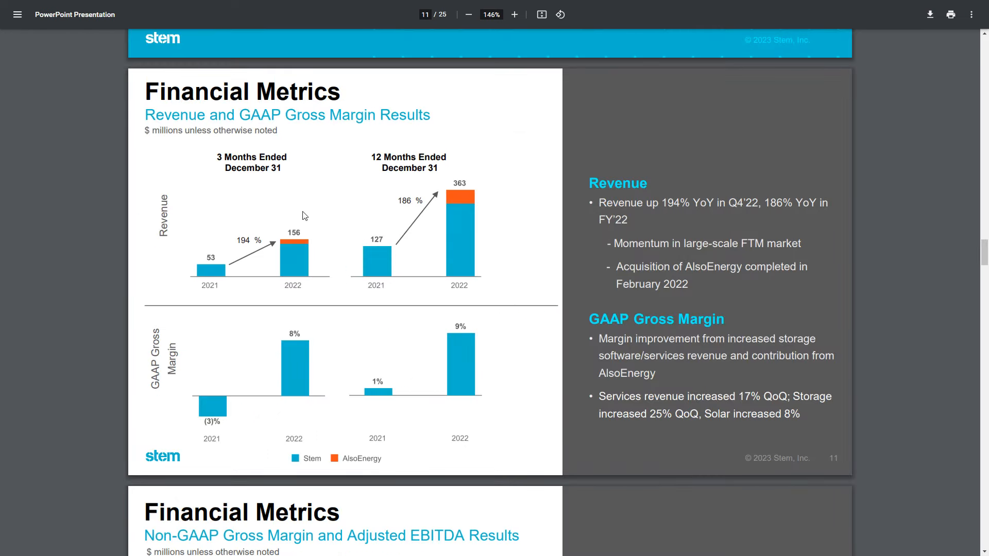
pyautogui.moveTo(550, 133)
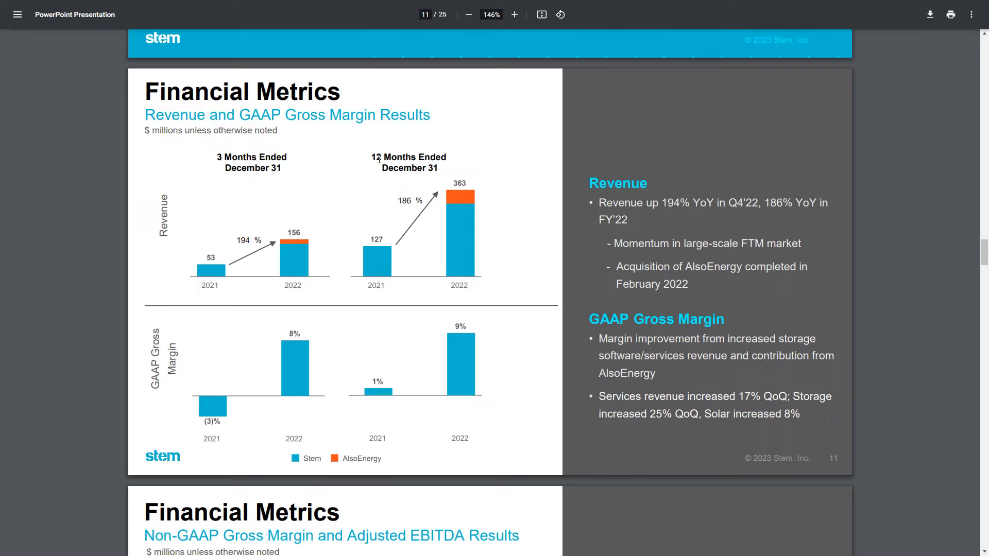
pyautogui.moveTo(463, 141)
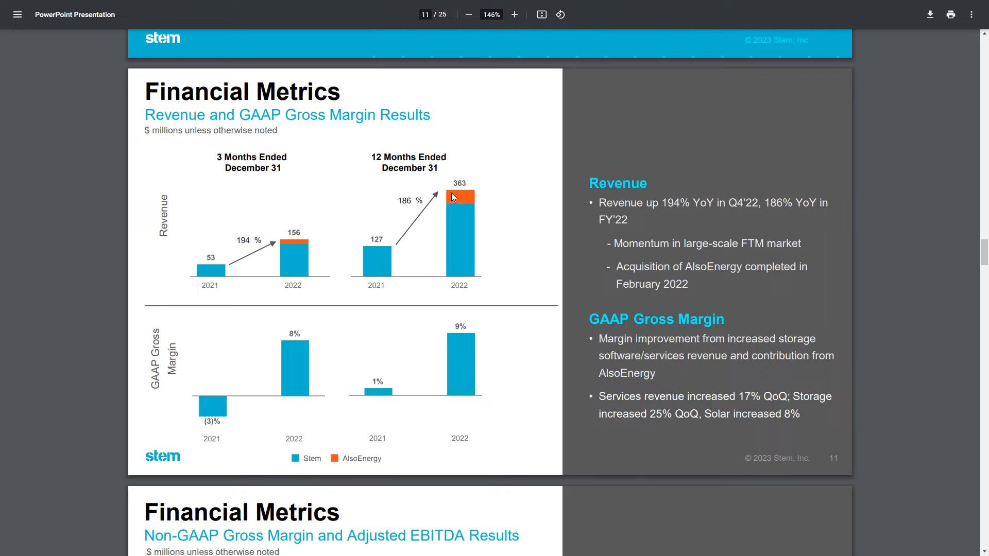
pyautogui.moveTo(362, 466)
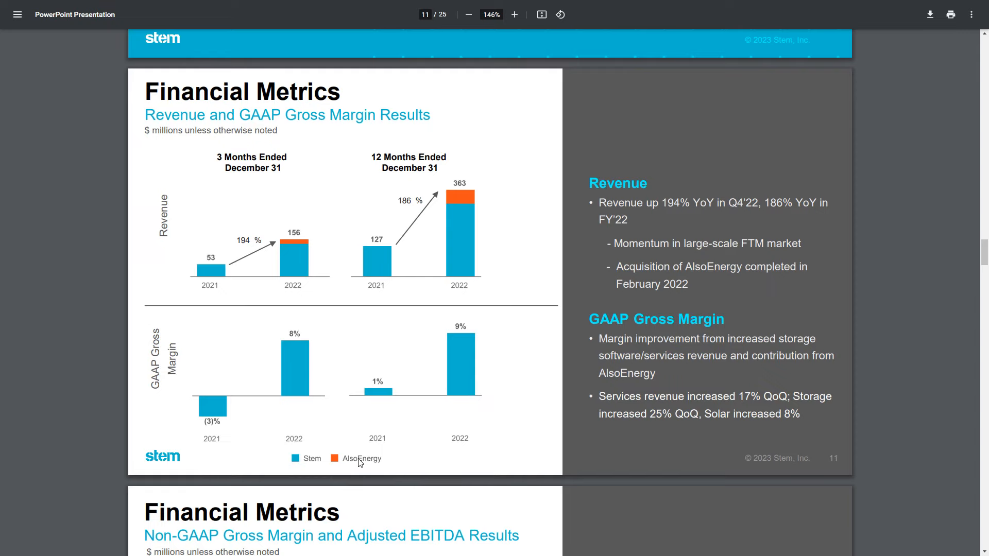
# Scroll to the 2023 Guidance slide and highlight the $550M - $650M revenue range.
pyautogui.scroll(-3)
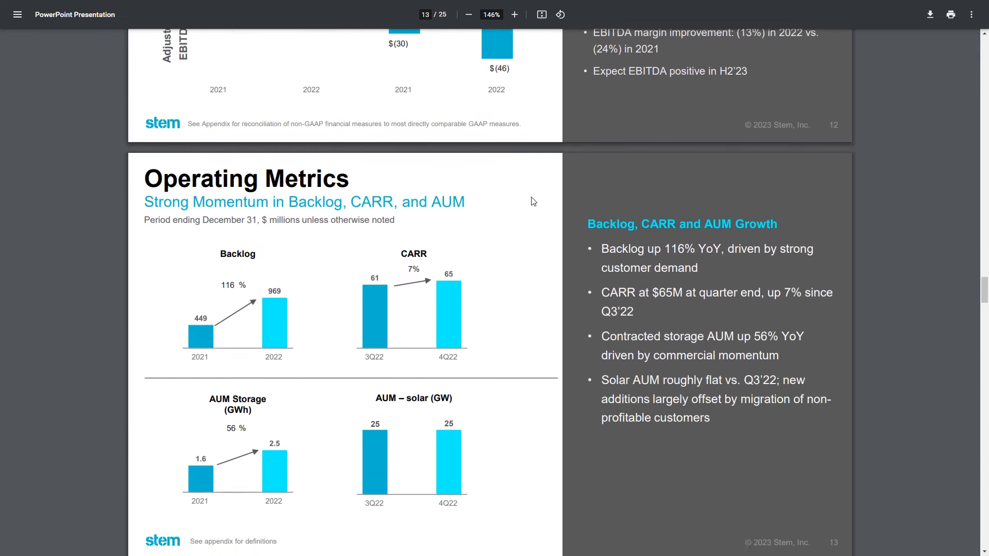
pyautogui.scroll(-3)
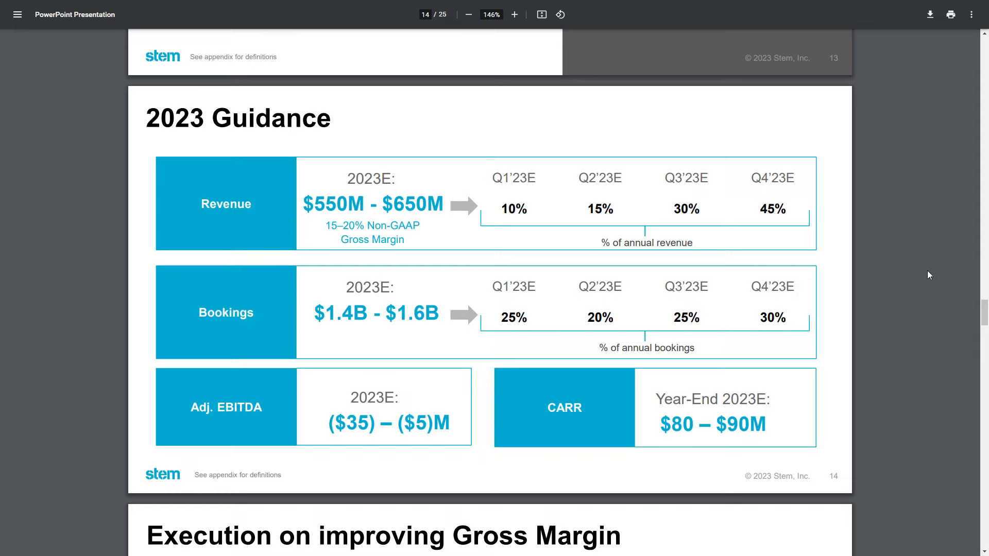
pyautogui.moveTo(695, 182)
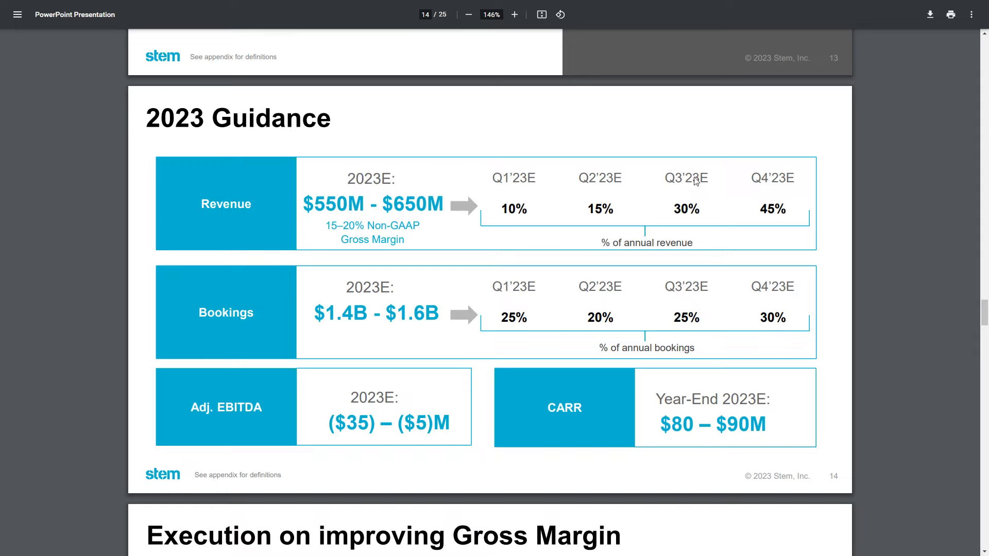
pyautogui.moveTo(303, 204); pyautogui.dragTo(407, 204)
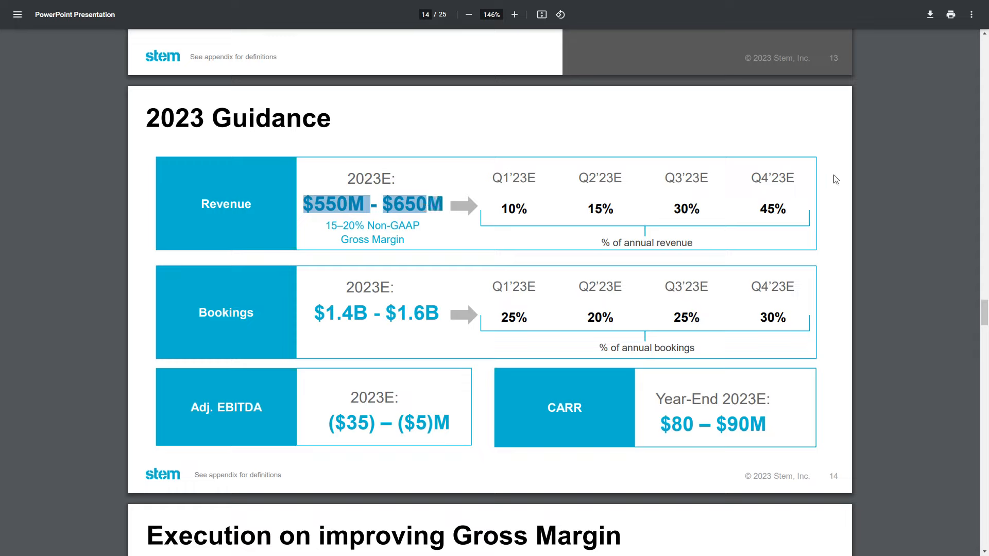
pyautogui.moveTo(879, 194)
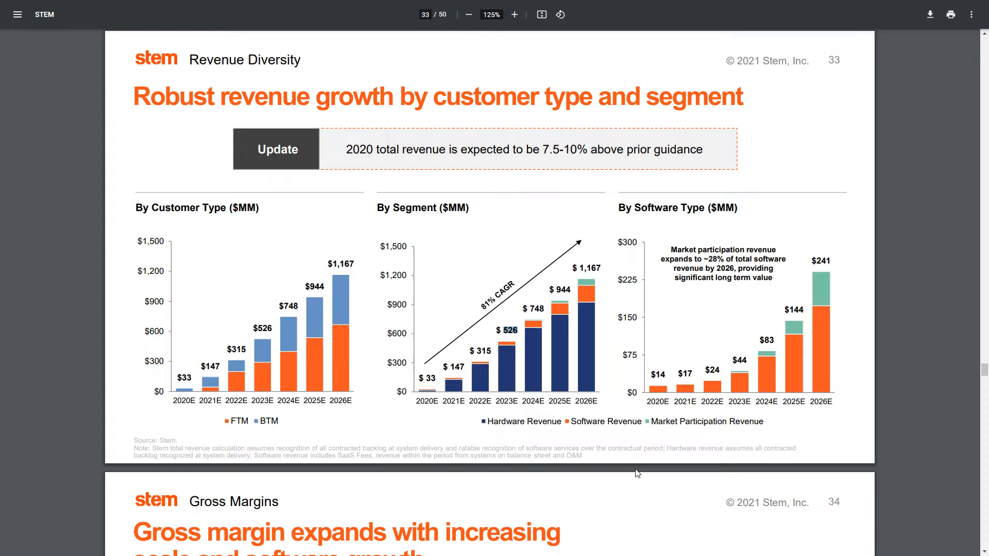
pyautogui.moveTo(735, 363)
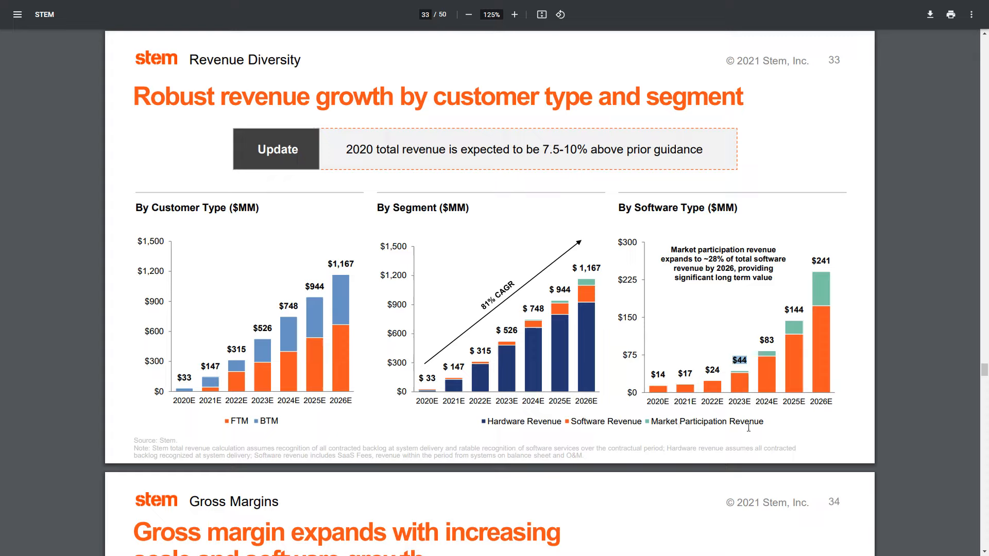
pyautogui.moveTo(910, 414)
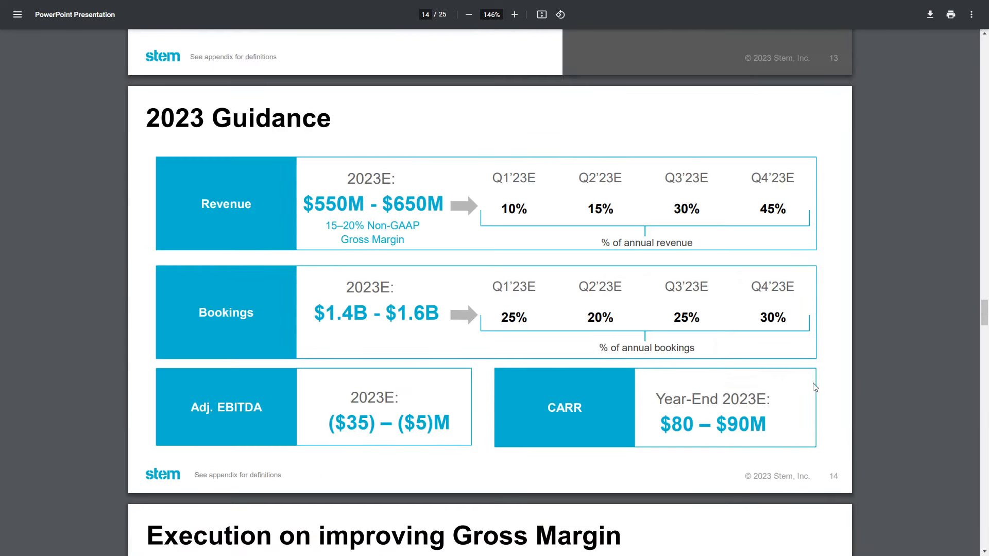
pyautogui.moveTo(550, 334)
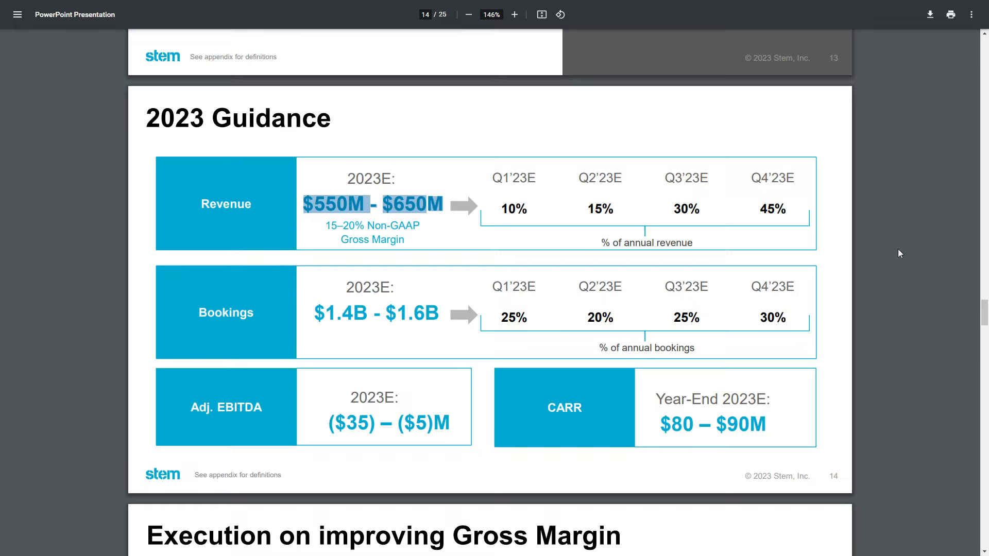
pyautogui.moveTo(359, 386)
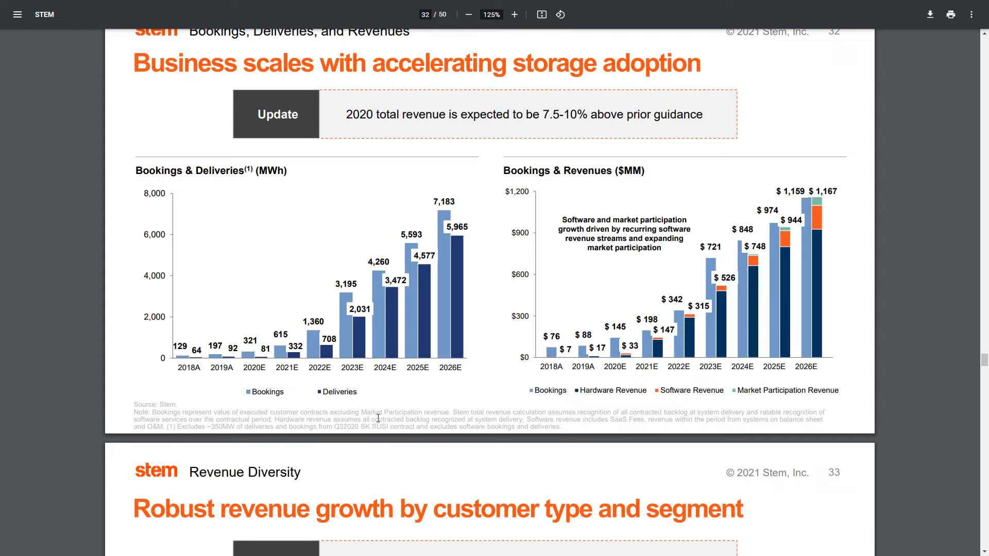
pyautogui.moveTo(377, 403)
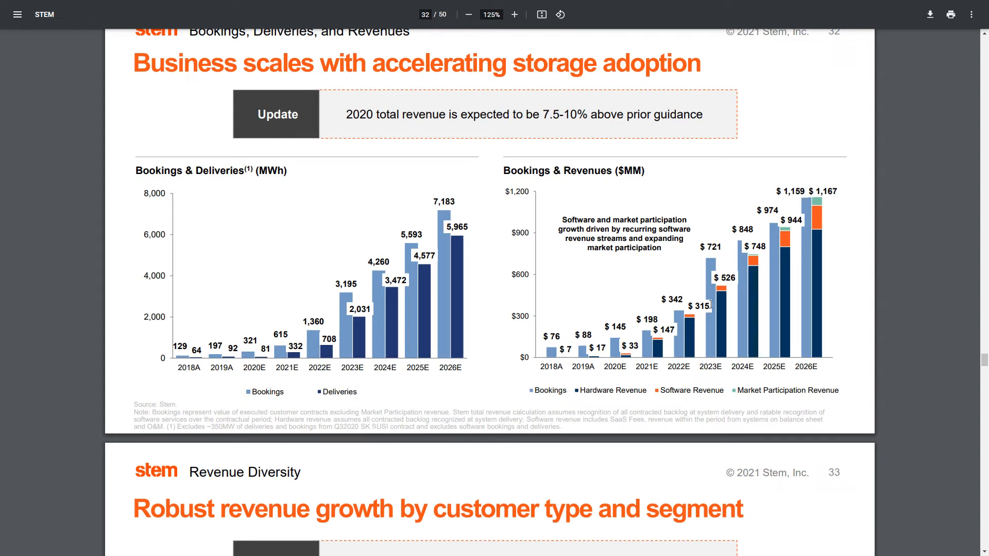
pyautogui.moveTo(715, 334)
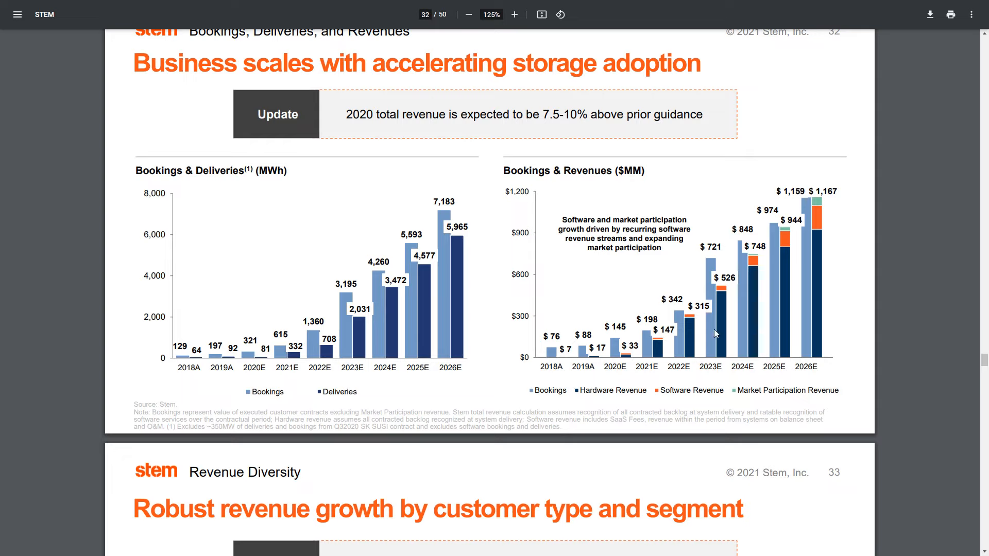
pyautogui.moveTo(714, 337)
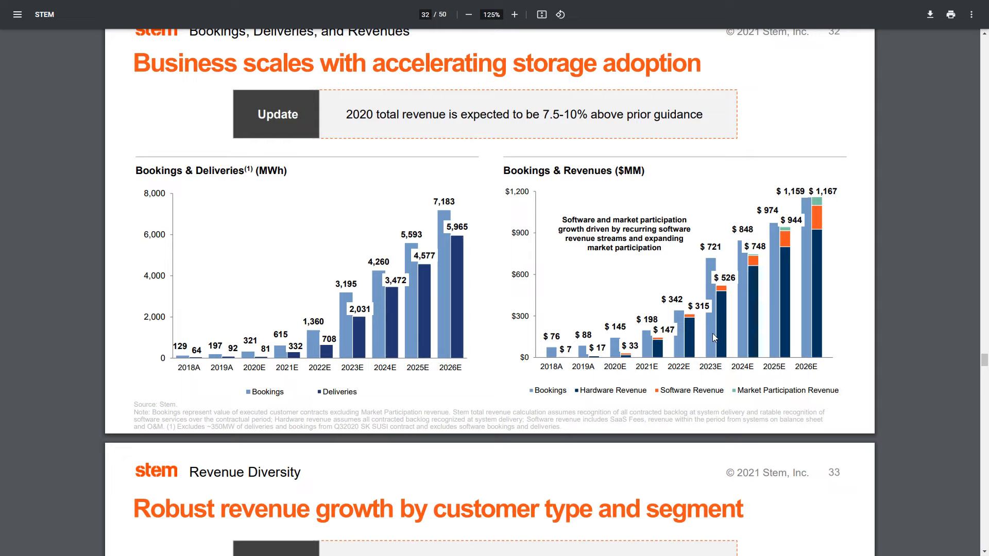
pyautogui.moveTo(904, 351)
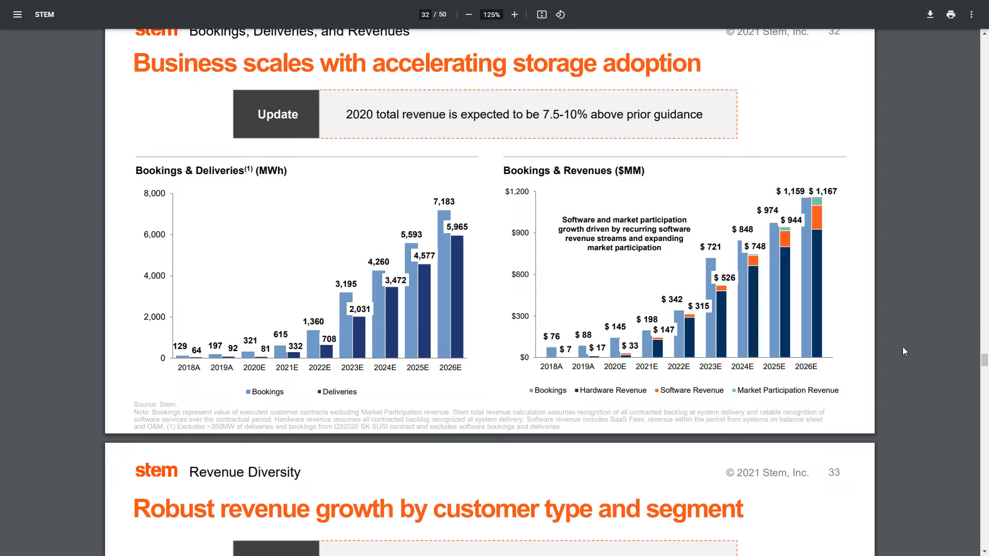
pyautogui.moveTo(937, 334)
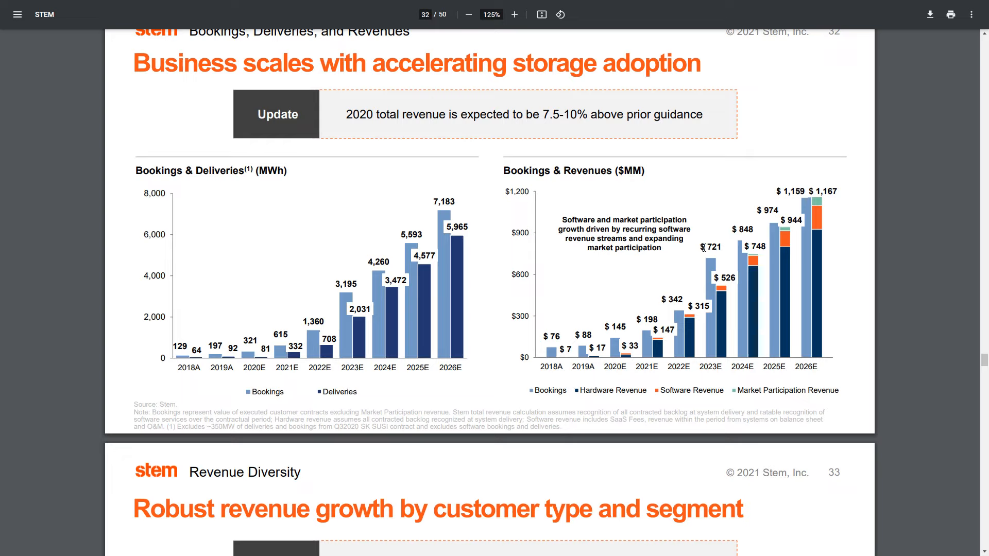
pyautogui.moveTo(879, 229)
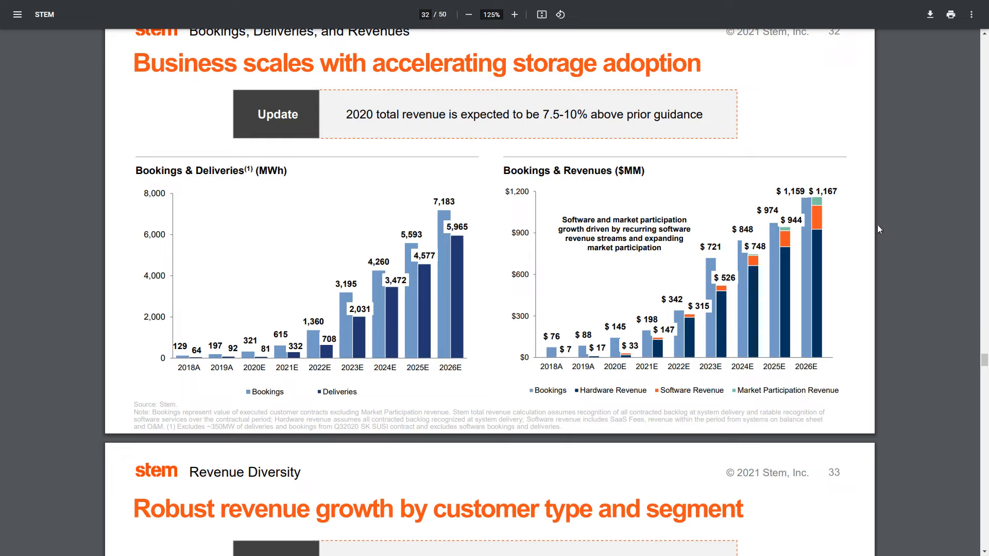
# Scroll to the page 34 Gross Margins slide, then bring up the window switcher.
pyautogui.scroll(-3)
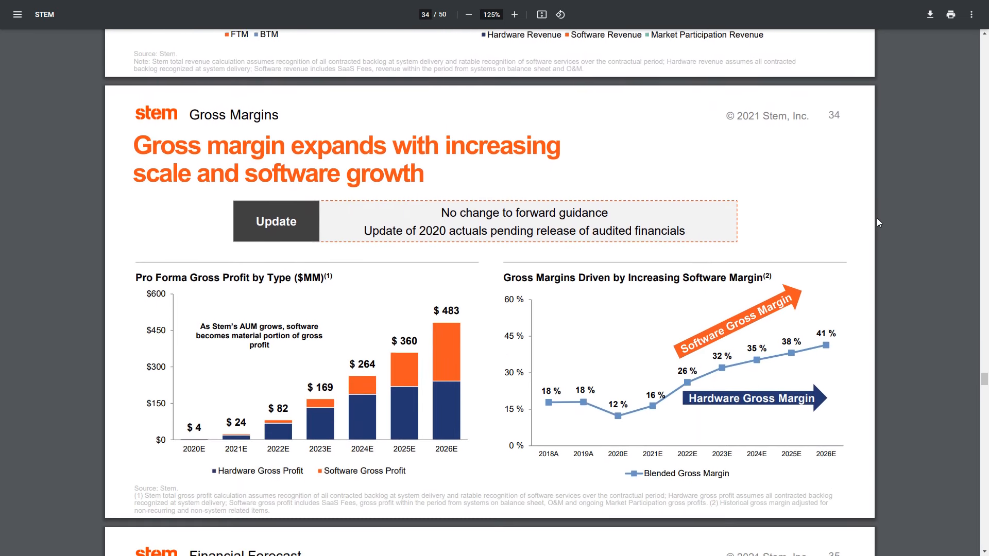
pyautogui.scroll(-3)
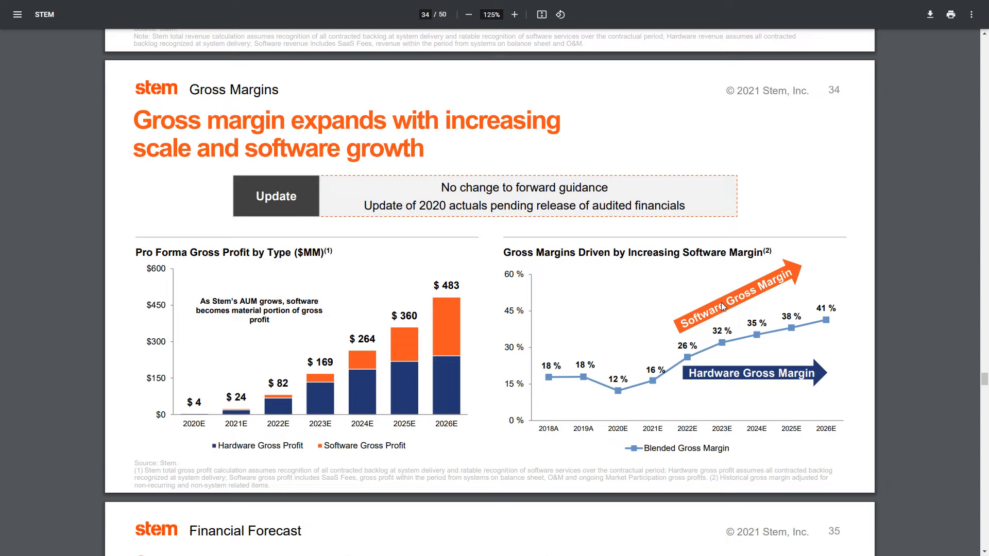
pyautogui.moveTo(723, 353)
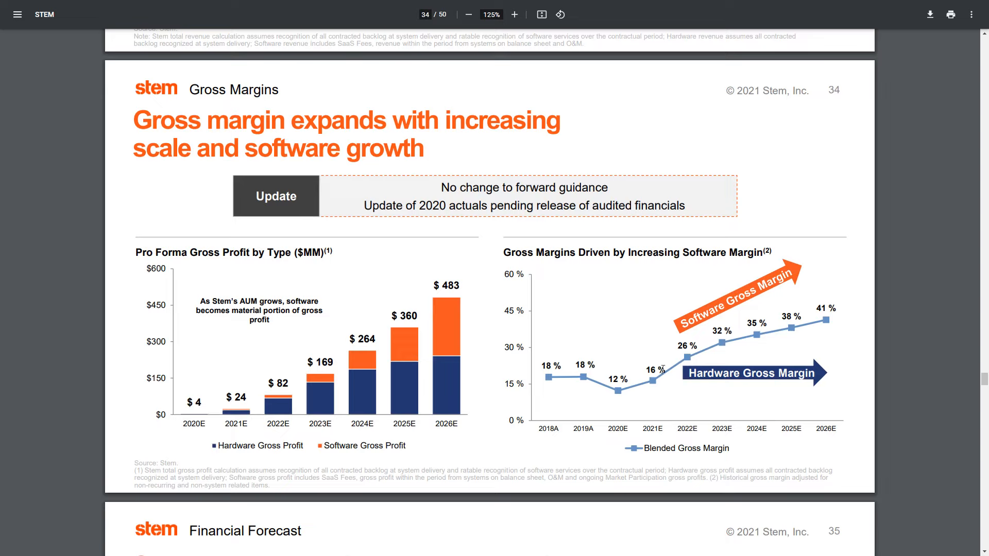
pyautogui.moveTo(917, 336)
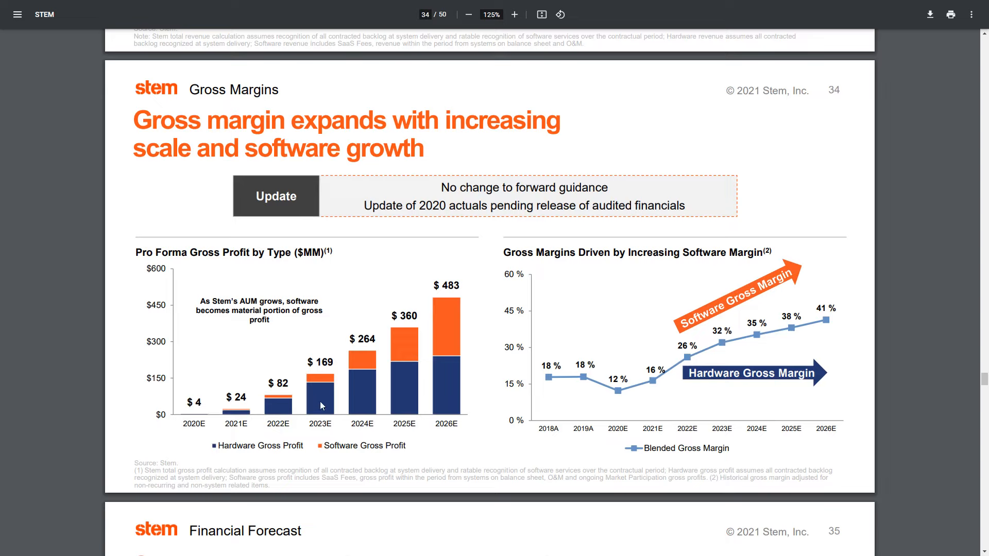
pyautogui.moveTo(284, 408)
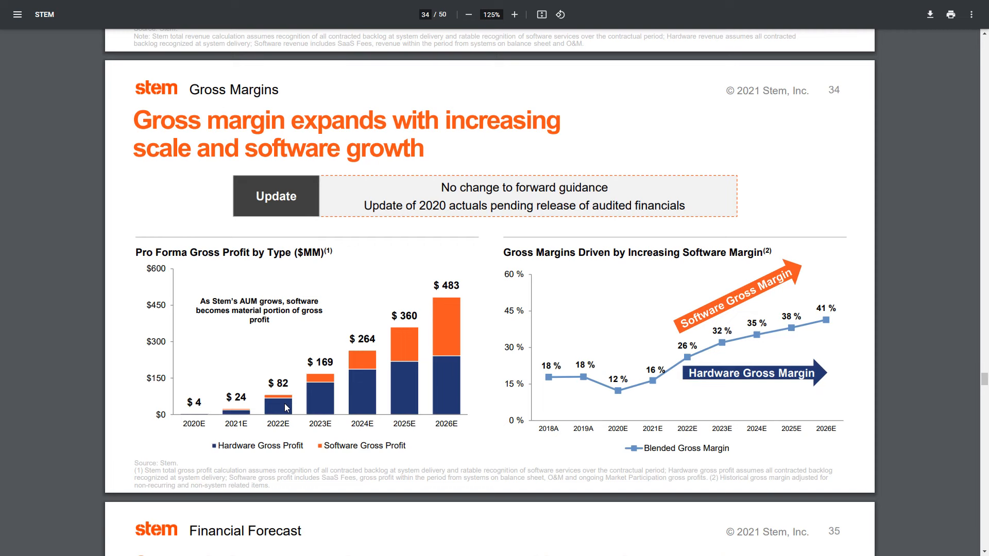
pyautogui.press('alt+tab')
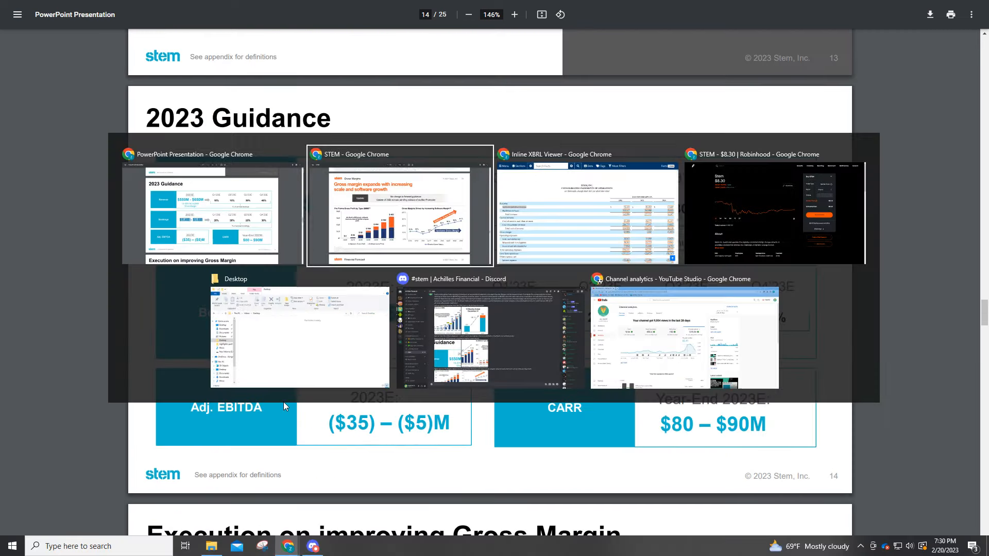
# Switch to the Inline XBRL Viewer window showing the 10-K income statement.
pyautogui.click(586, 207)
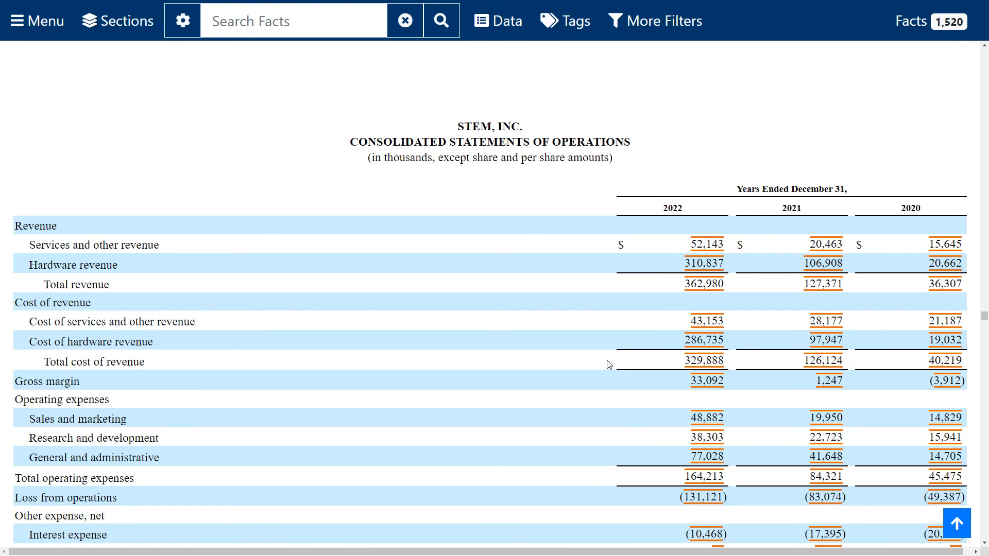
pyautogui.moveTo(733, 384)
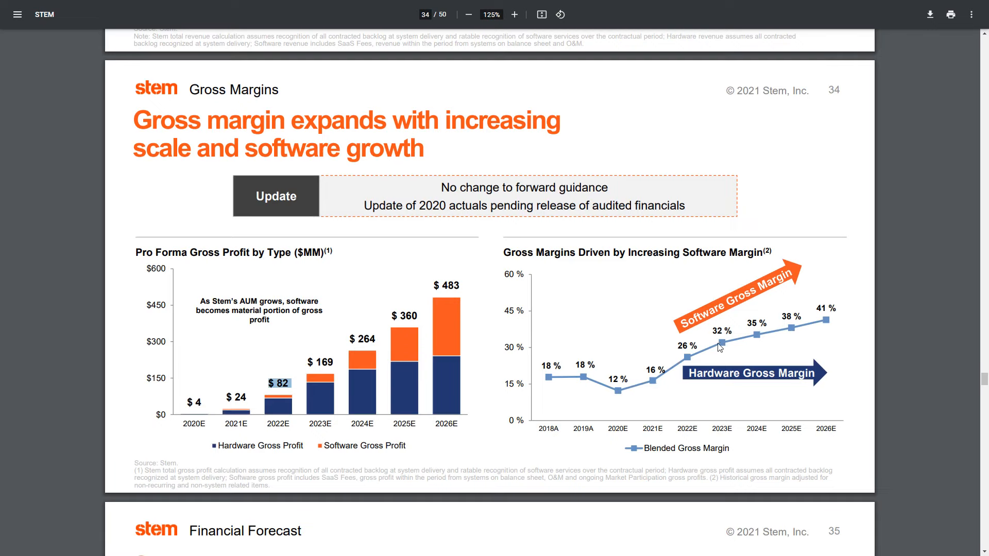
pyautogui.moveTo(722, 348)
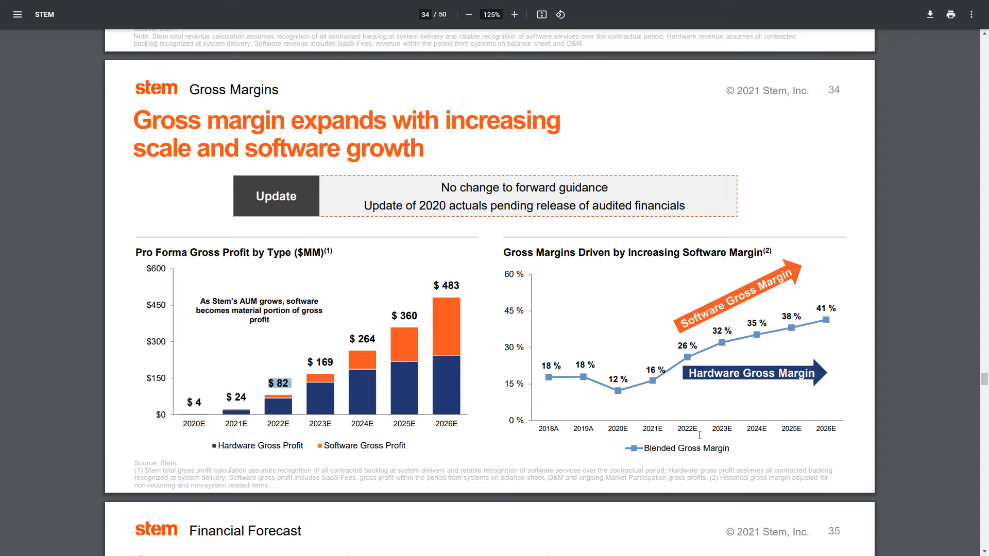
pyautogui.moveTo(739, 329)
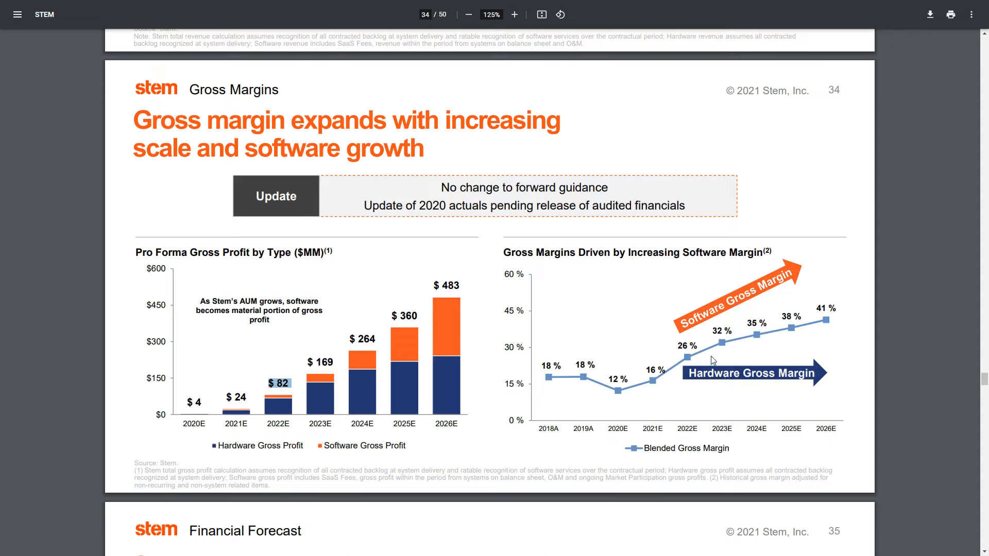
pyautogui.moveTo(877, 338)
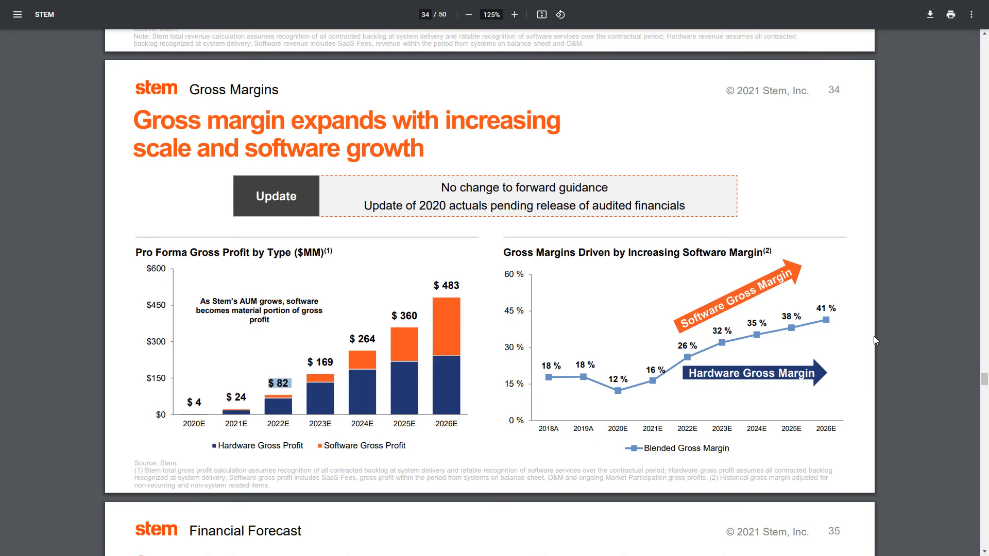
# Scroll the 2021 deck to slide 35, the Financial Forecast table.
pyautogui.scroll(-3)
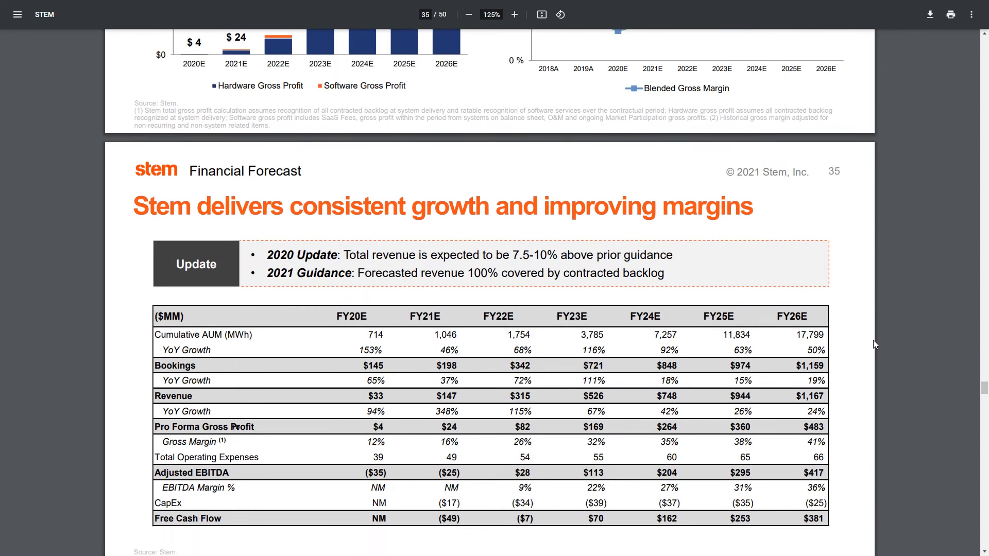
pyautogui.scroll(-3)
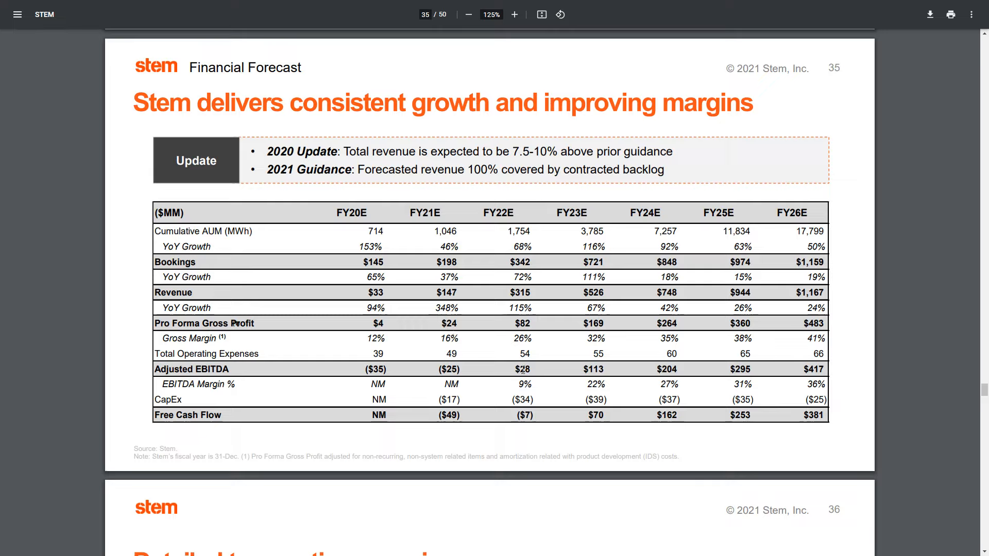
pyautogui.moveTo(498, 404)
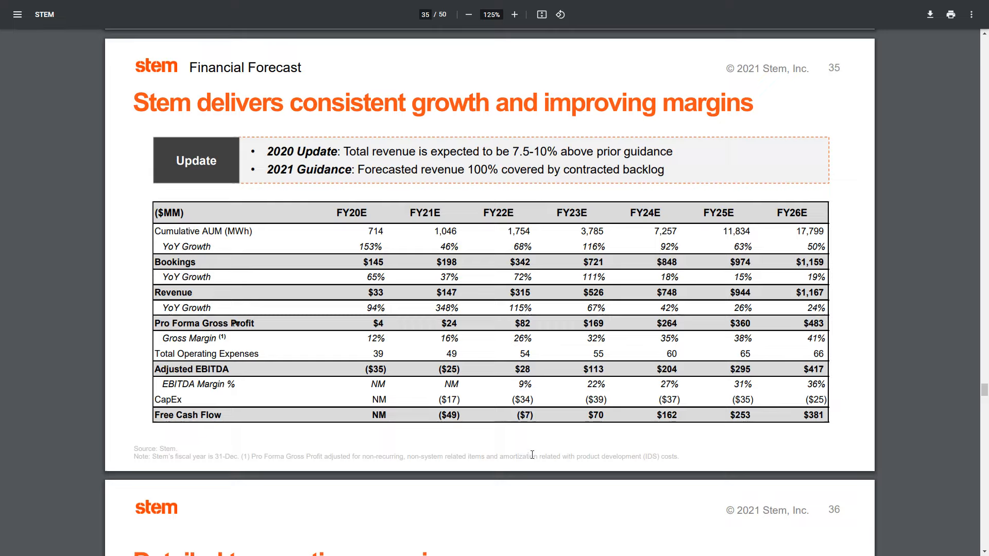
pyautogui.moveTo(535, 451)
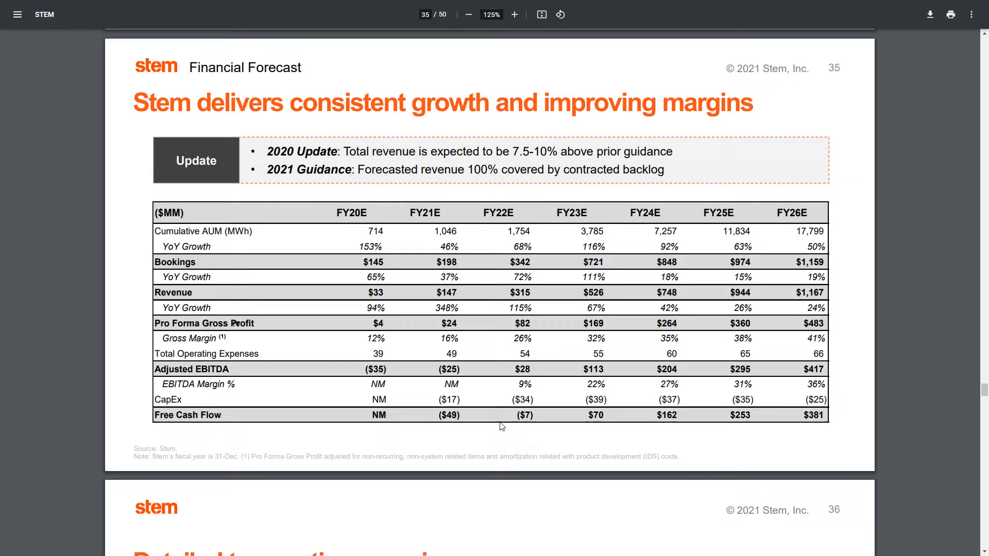
pyautogui.doubleClick(187, 415)
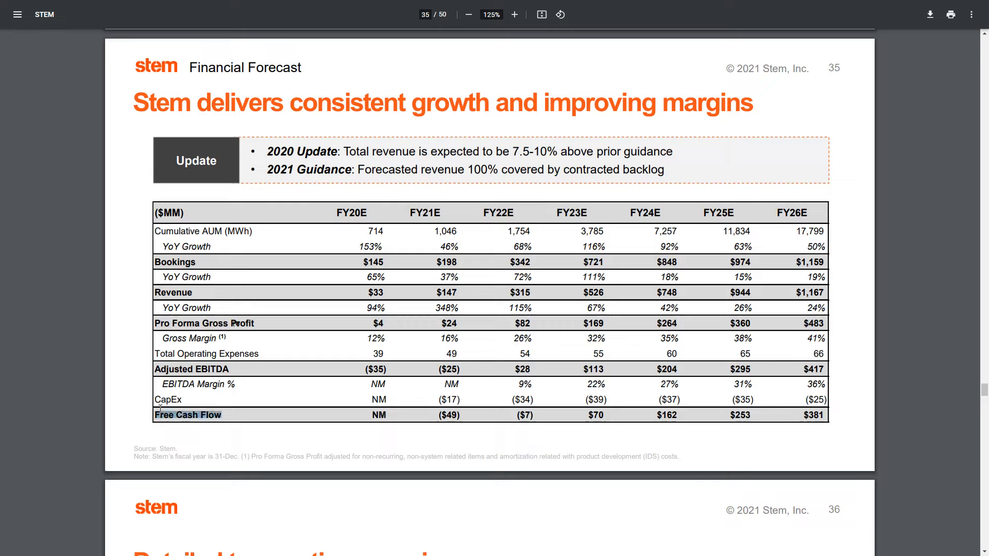
pyautogui.moveTo(903, 442)
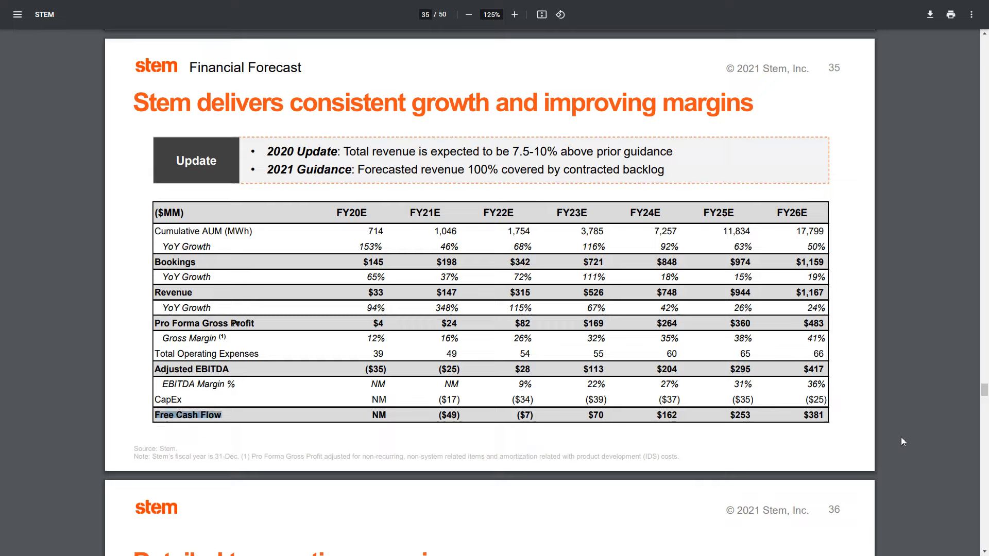
pyautogui.moveTo(619, 448)
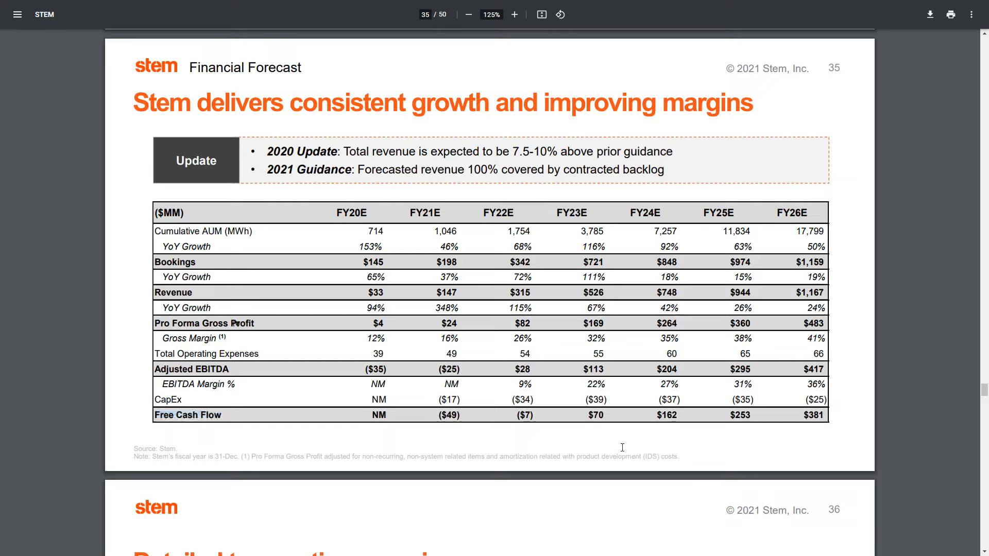
pyautogui.moveTo(609, 417)
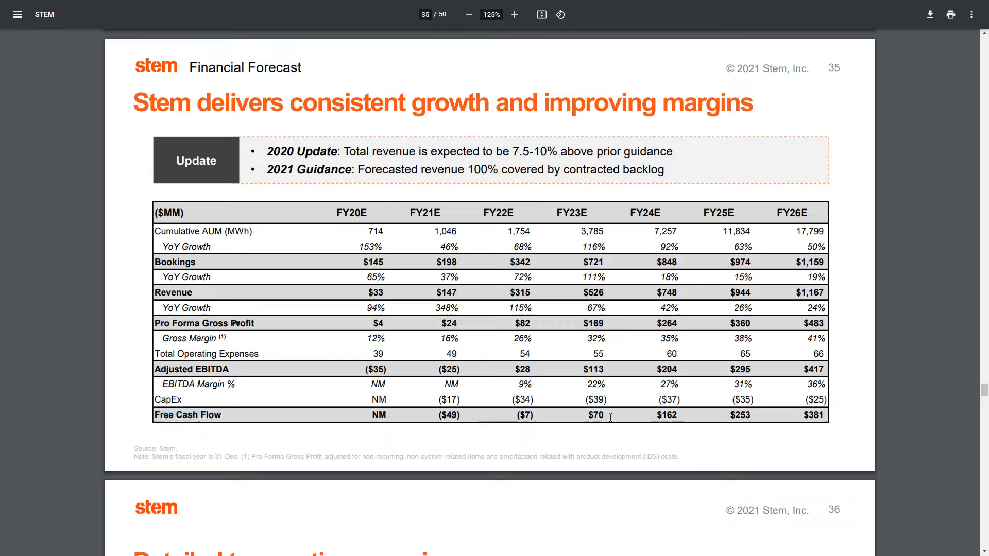
pyautogui.doubleClick(593, 415)
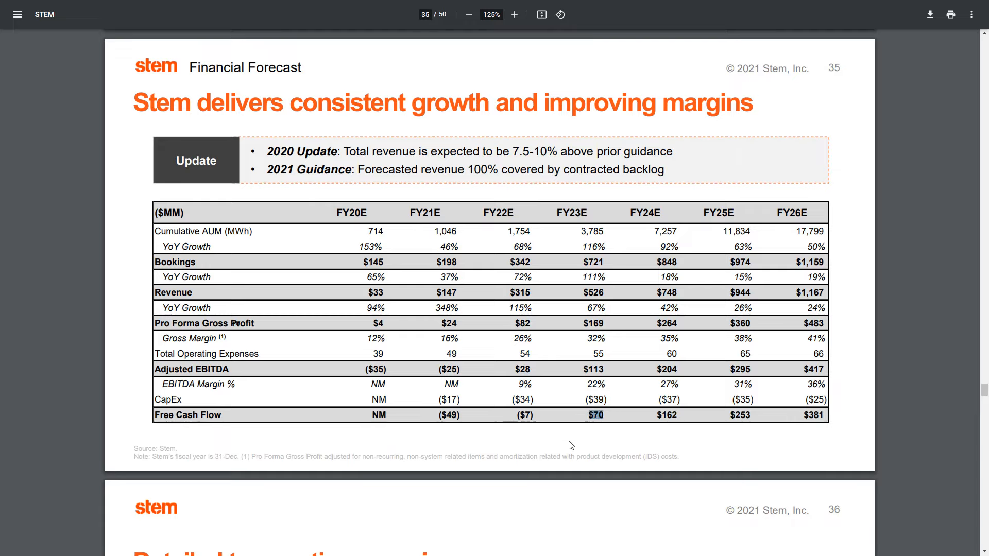
pyautogui.moveTo(883, 431)
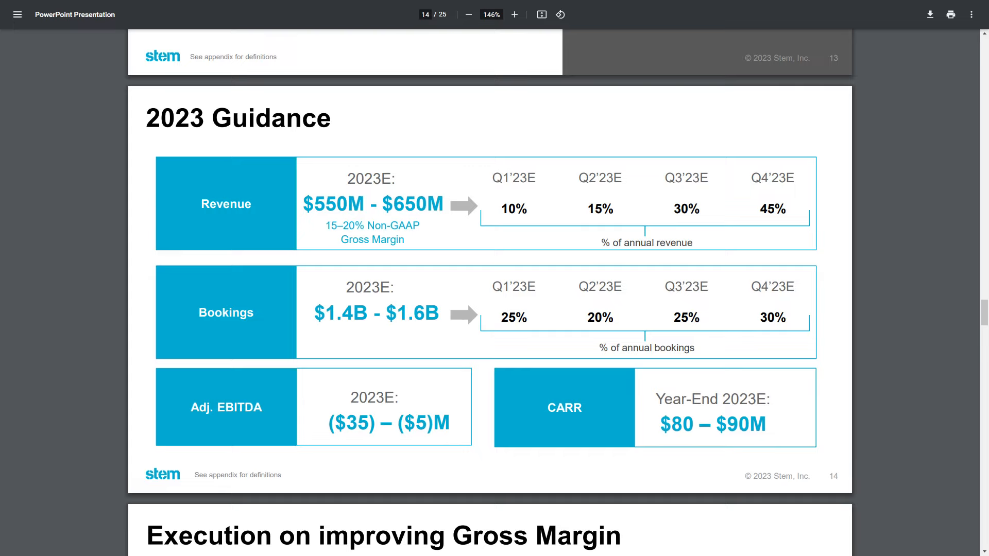
pyautogui.moveTo(521, 396)
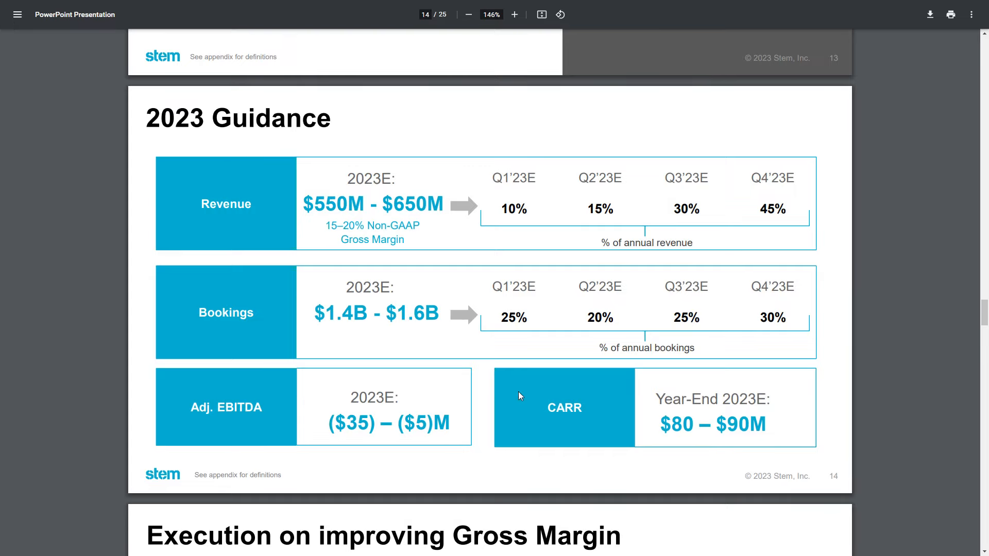
# Highlight the Adj. EBITDA label and its ($35) – ($5)M 2023 guidance range.
pyautogui.doubleClick(225, 407)
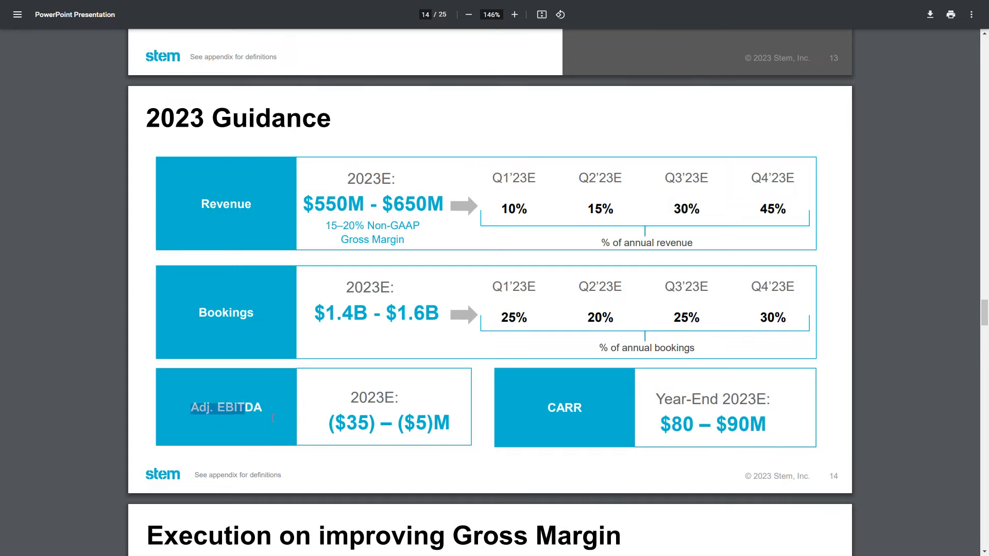
pyautogui.doubleClick(351, 424)
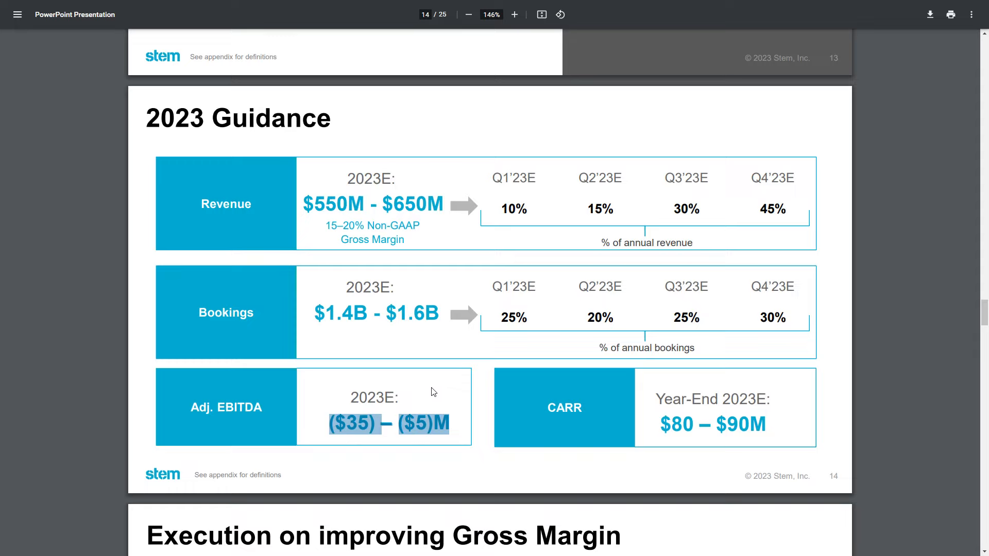
pyautogui.moveTo(284, 407)
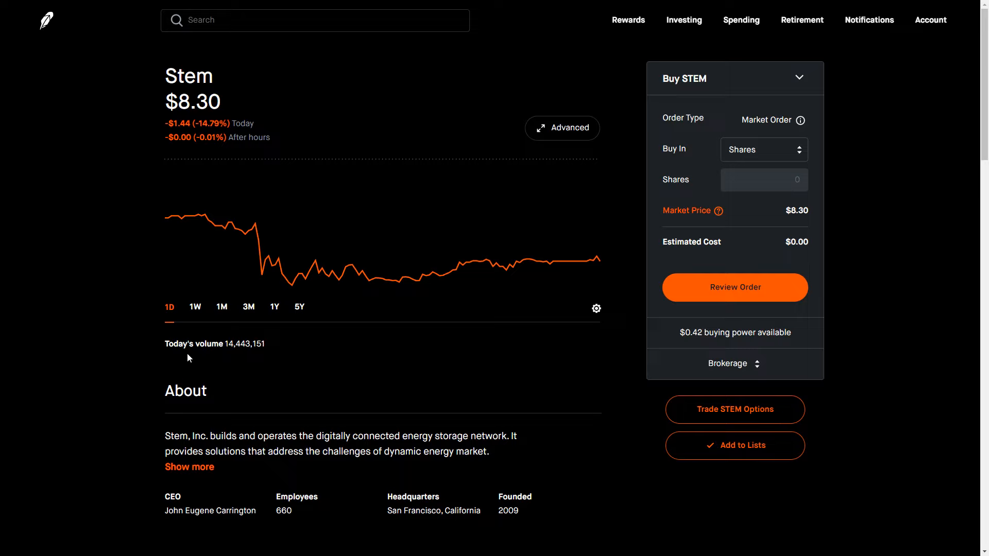
pyautogui.moveTo(98, 300)
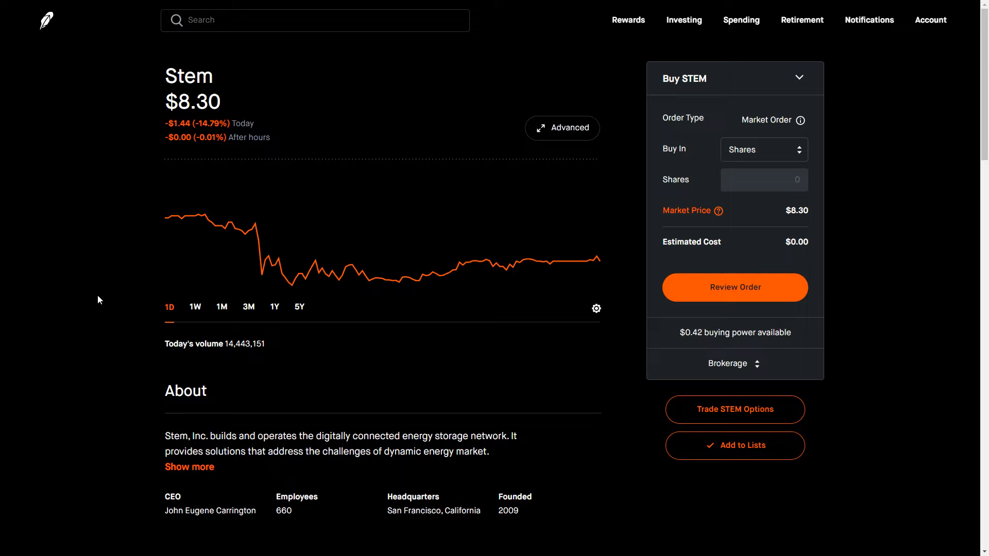
# Select Stem's $8.30 share price on the Robinhood stock page.
pyautogui.doubleClick(191, 102)
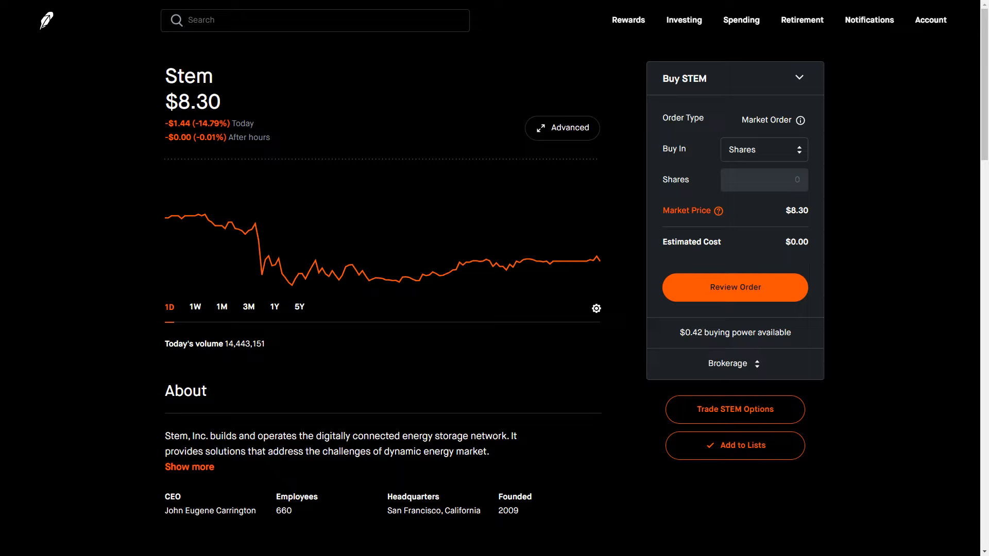
pyautogui.moveTo(144, 375)
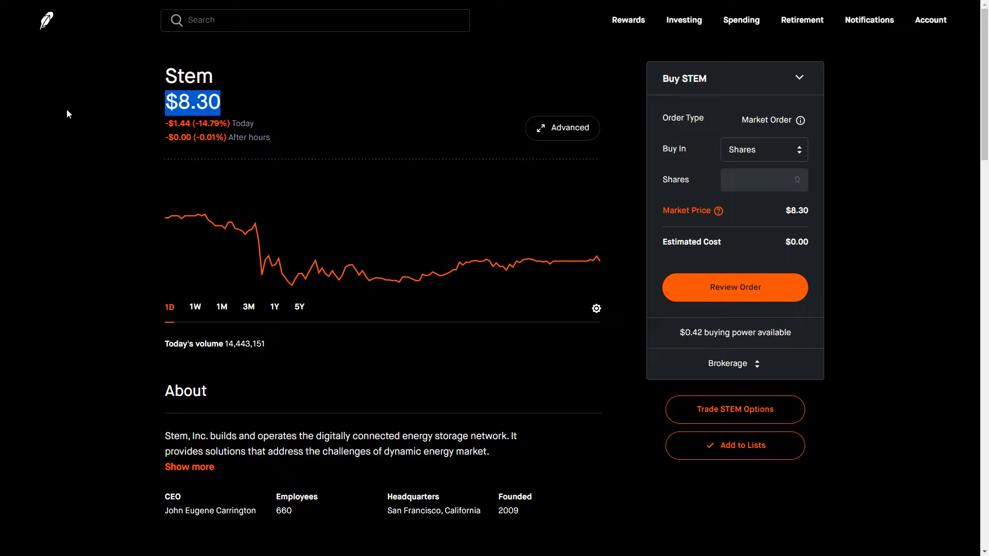
pyautogui.moveTo(51, 133)
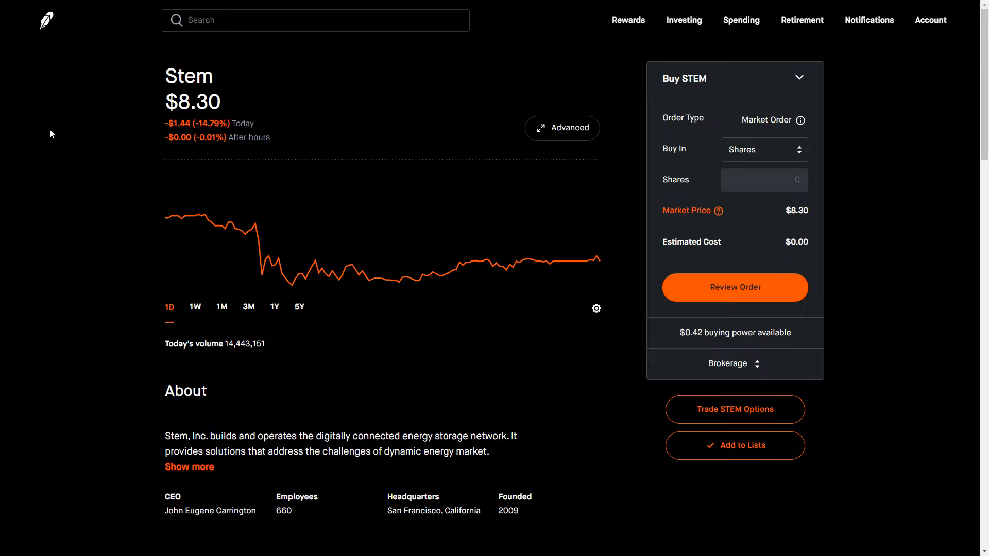
pyautogui.moveTo(60, 142)
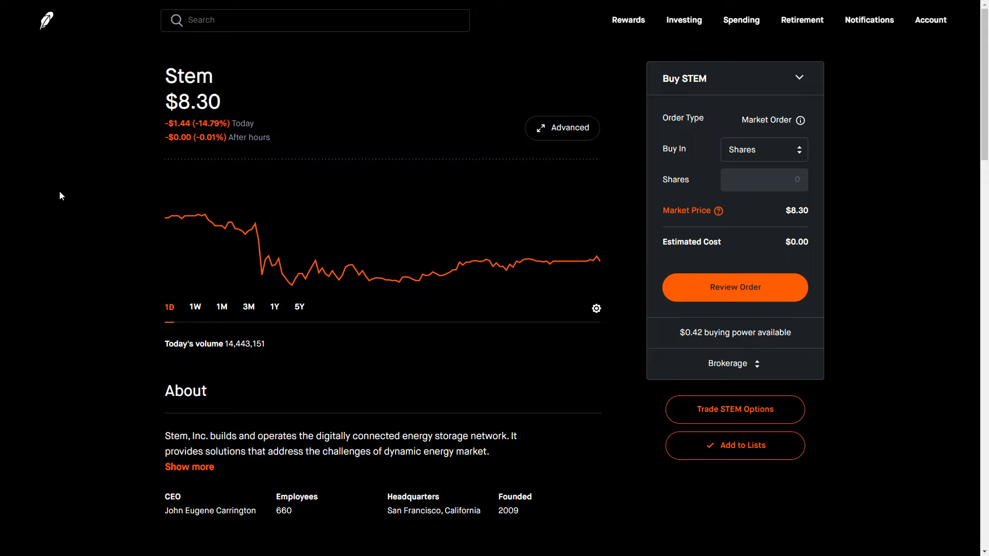
pyautogui.moveTo(627, 367)
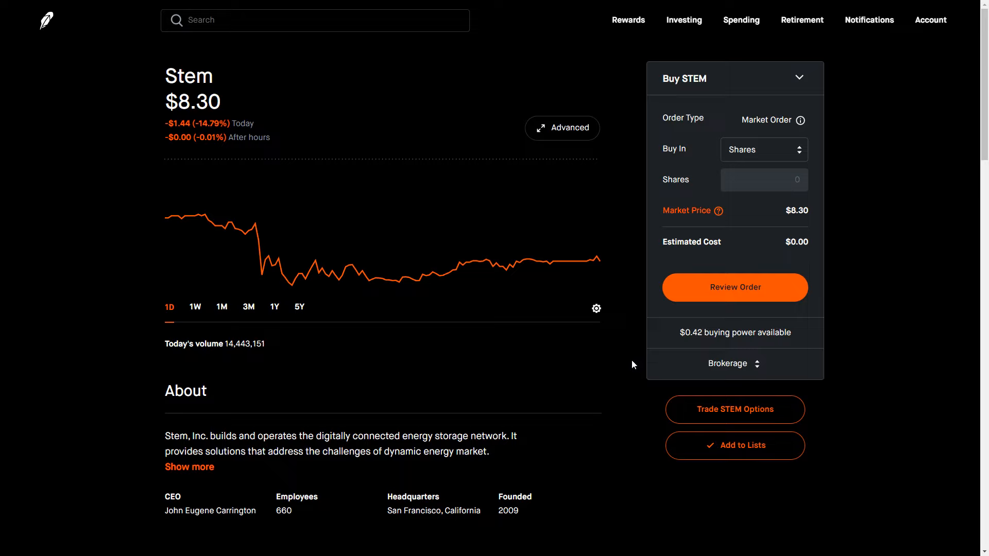
pyautogui.moveTo(624, 365)
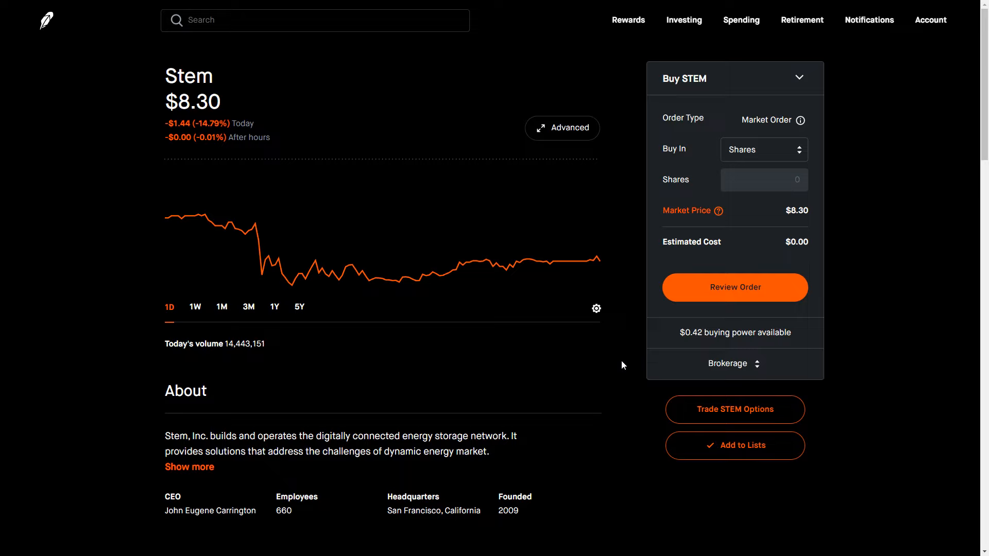
pyautogui.moveTo(91, 374)
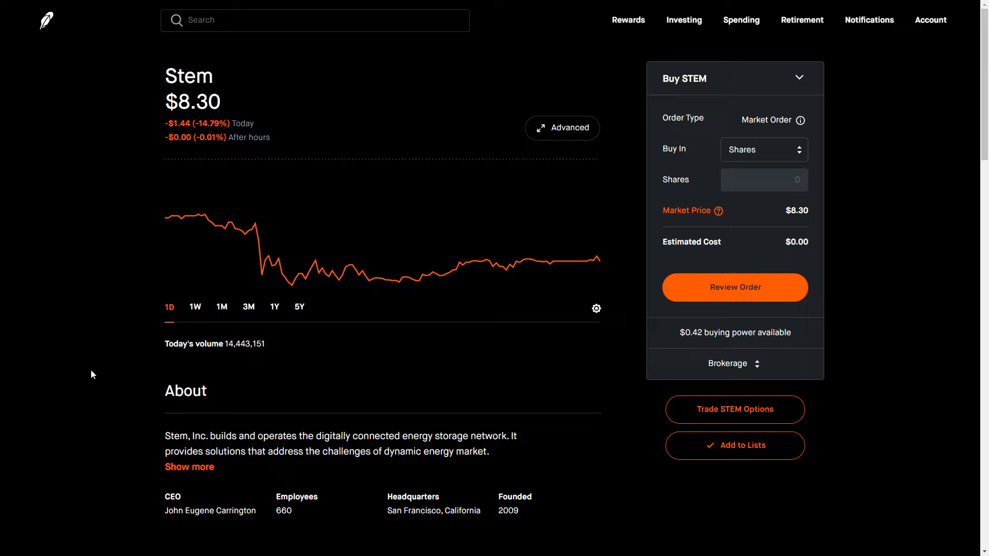
pyautogui.moveTo(77, 358)
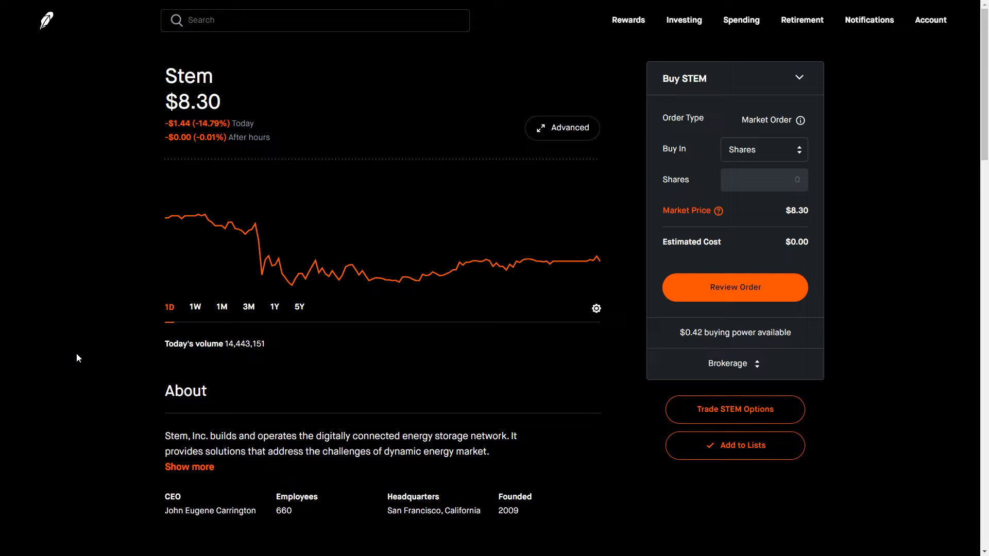
pyautogui.moveTo(74, 341)
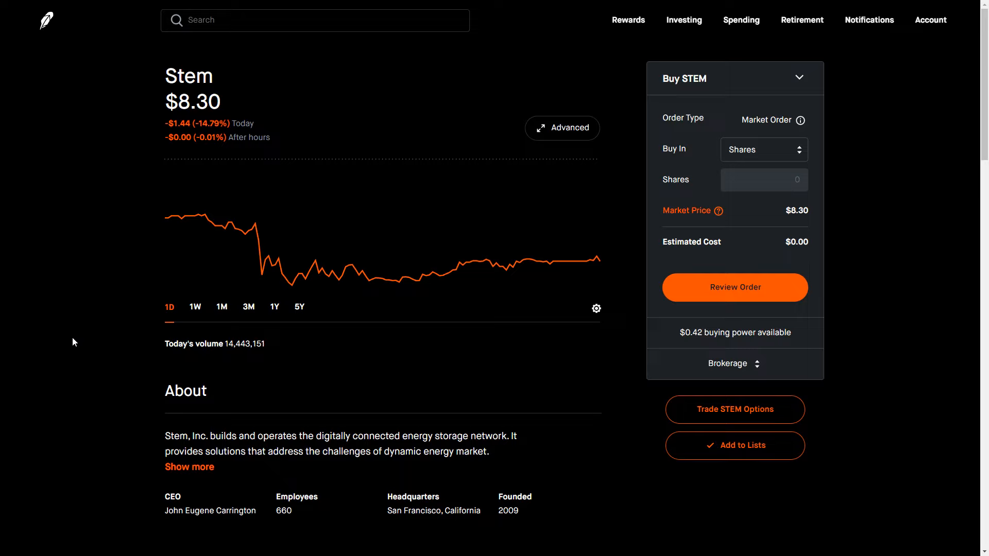
pyautogui.moveTo(75, 321)
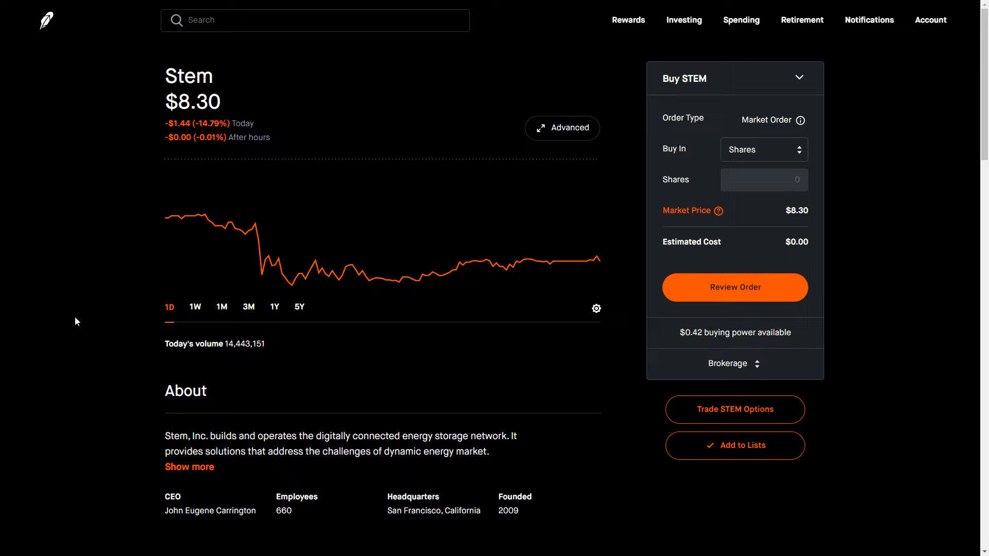